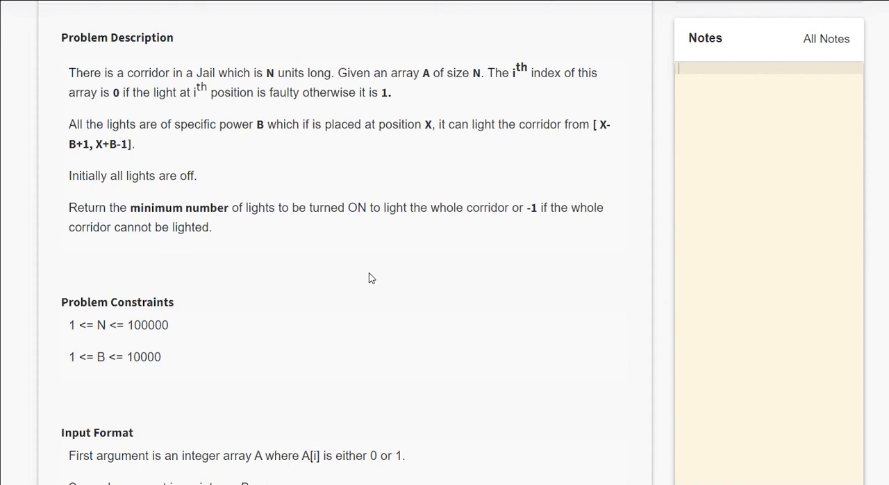
pyautogui.moveTo(367, 223)
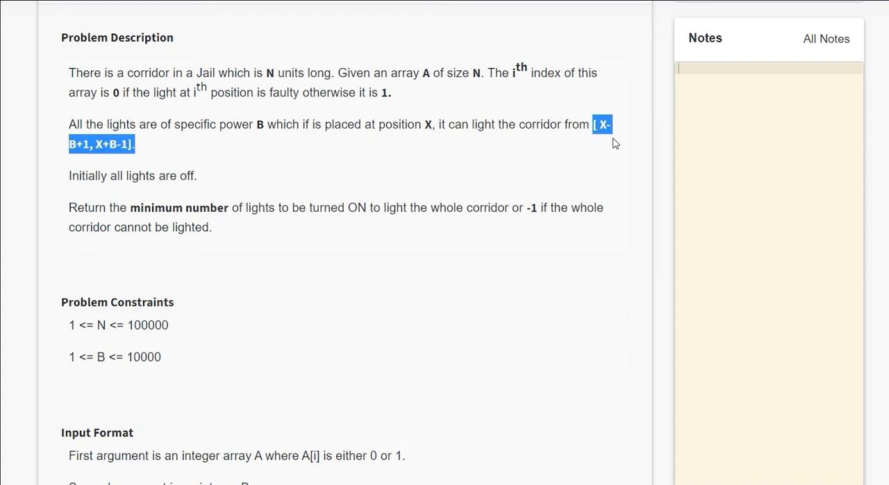
pyautogui.moveTo(516, 176)
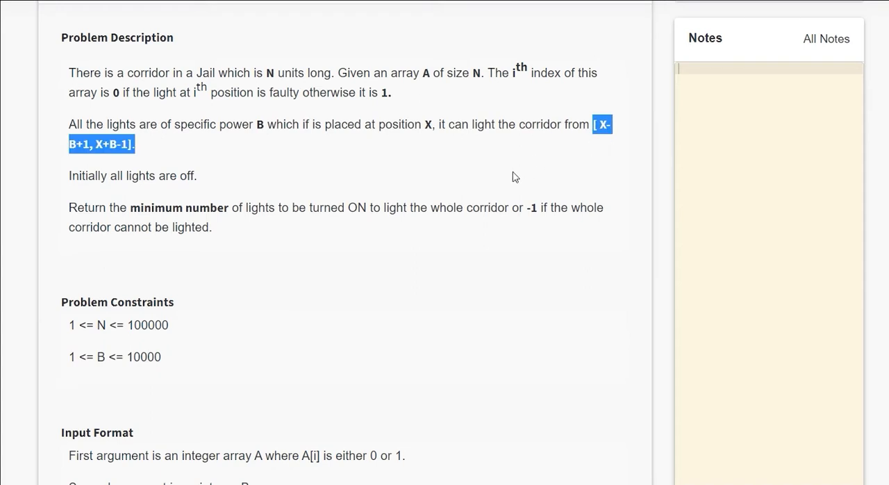
pyautogui.moveTo(493, 189)
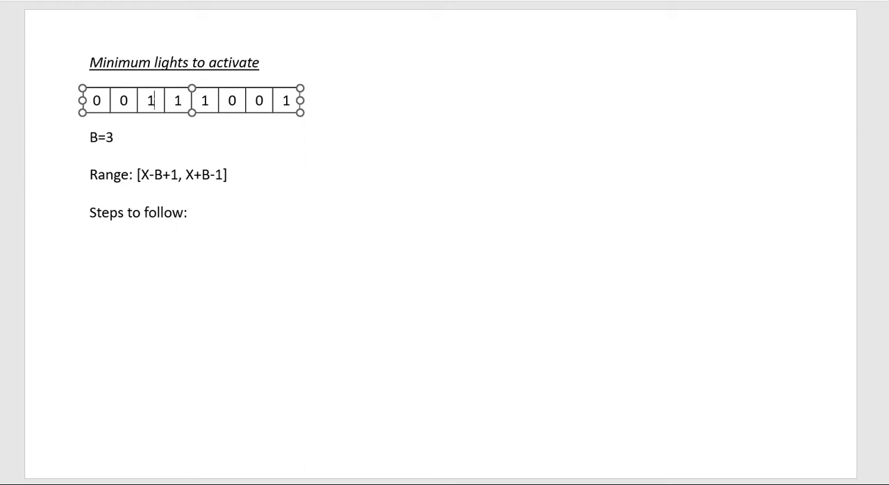
pyautogui.moveTo(134, 117)
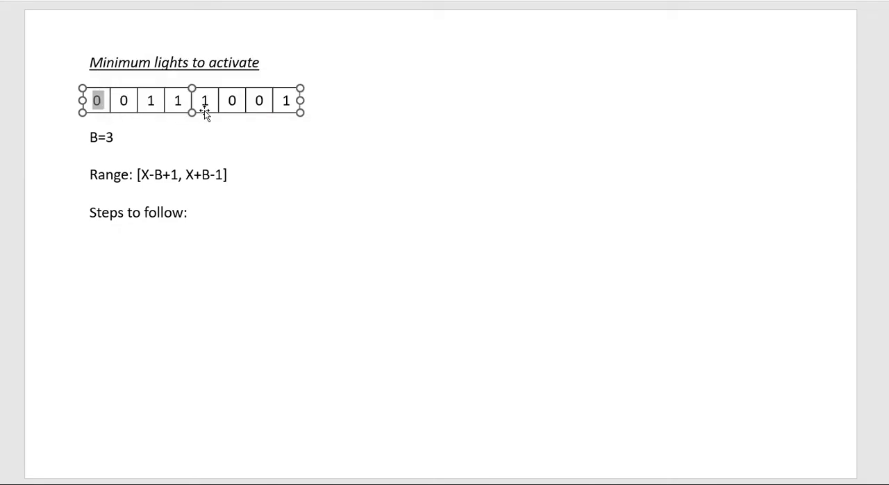
# Place the cursor in the slide's Steps text box to begin the numbered list
pyautogui.click(209, 101)
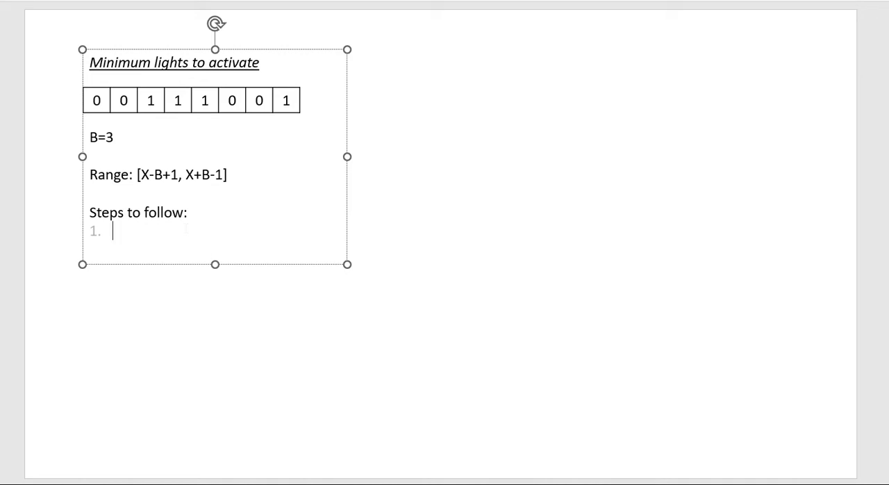
# Write step 1: traverse the array from left to right
pyautogui.write('Traverse the')
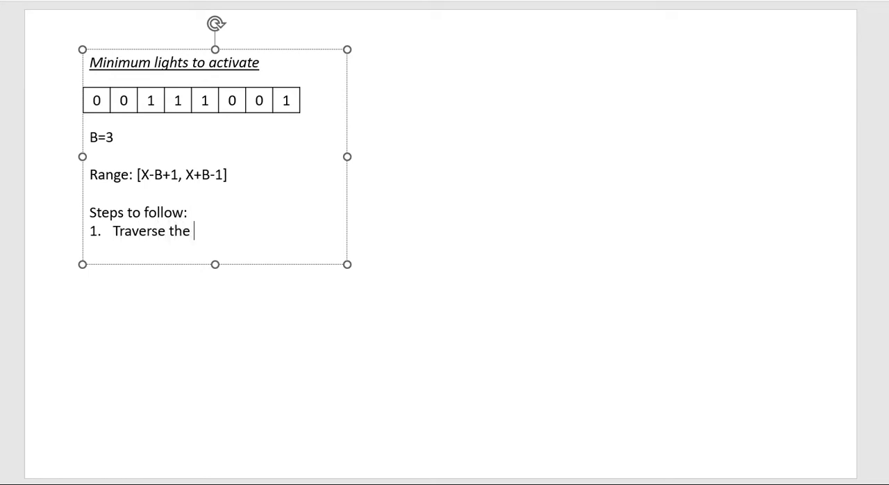
pyautogui.write('array')
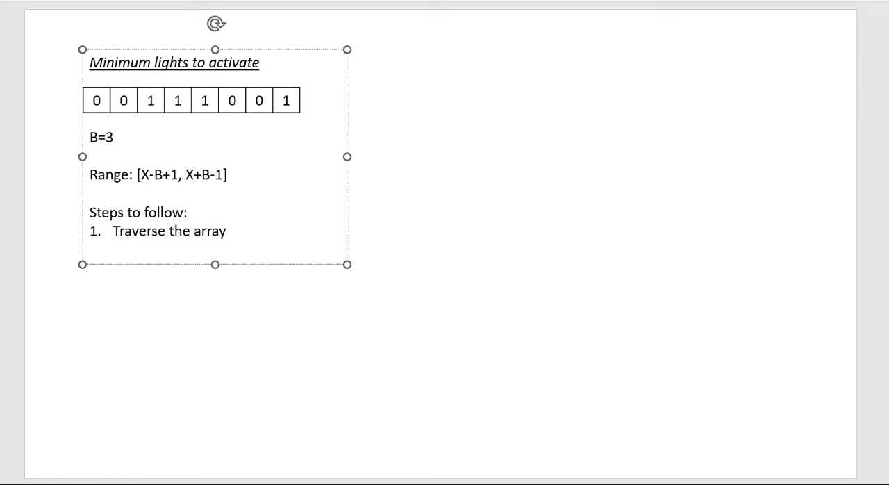
pyautogui.write('from left')
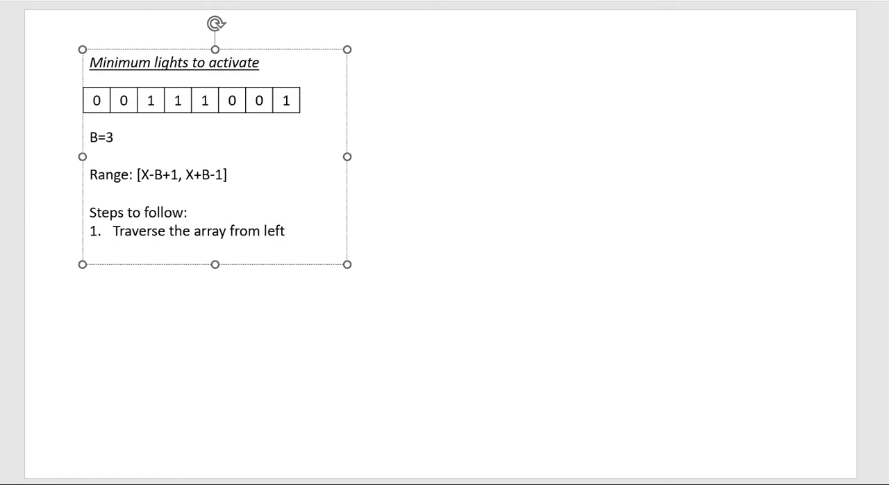
pyautogui.write('to r')
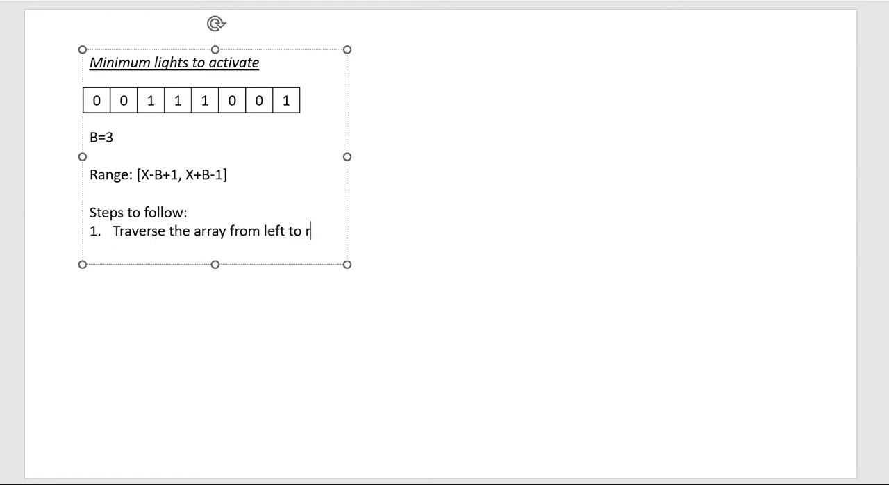
pyautogui.write('ight.')
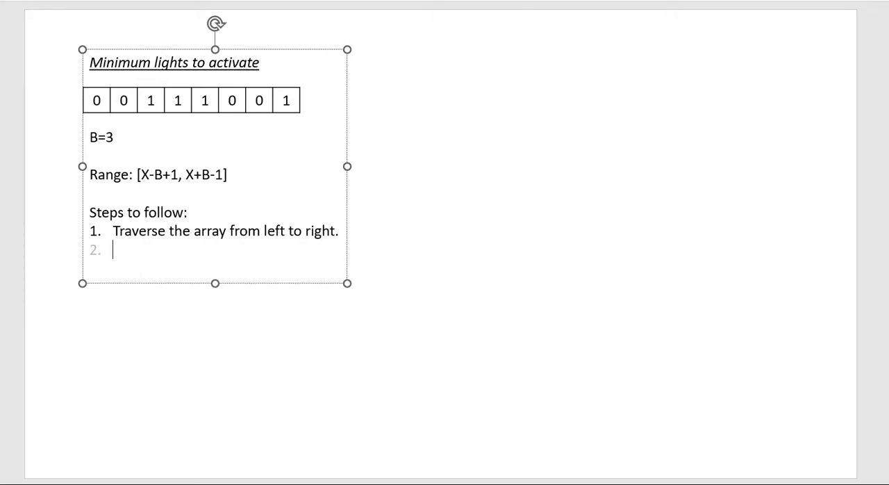
# Write step 2: at each position select the rightmost possible light source that can light the current position
pyautogui.write('At each postion')
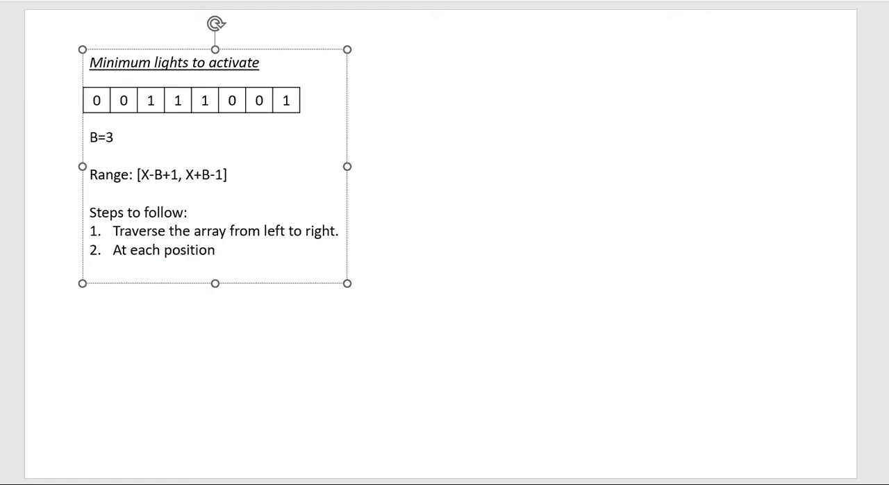
pyautogui.write('we will')
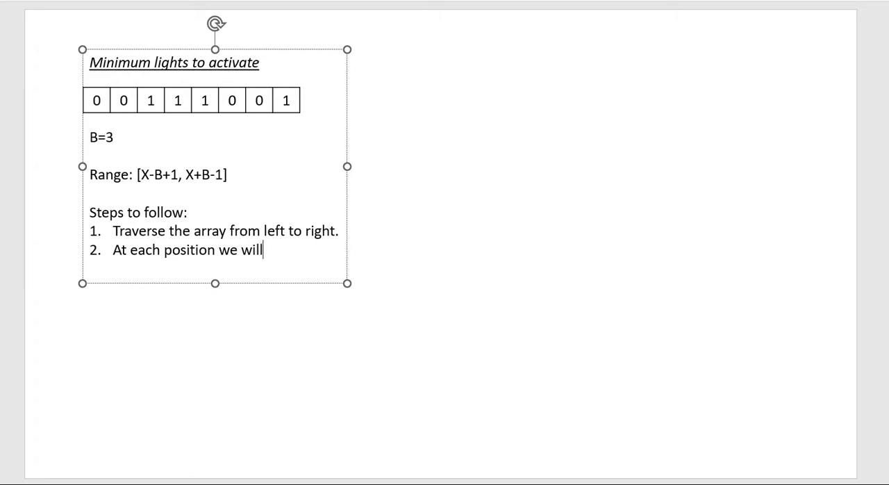
pyautogui.write('select')
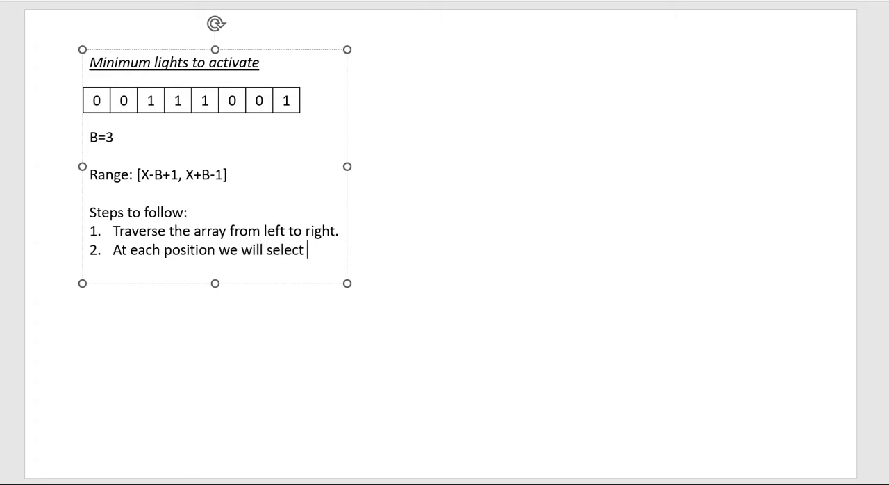
pyautogui.write('the r')
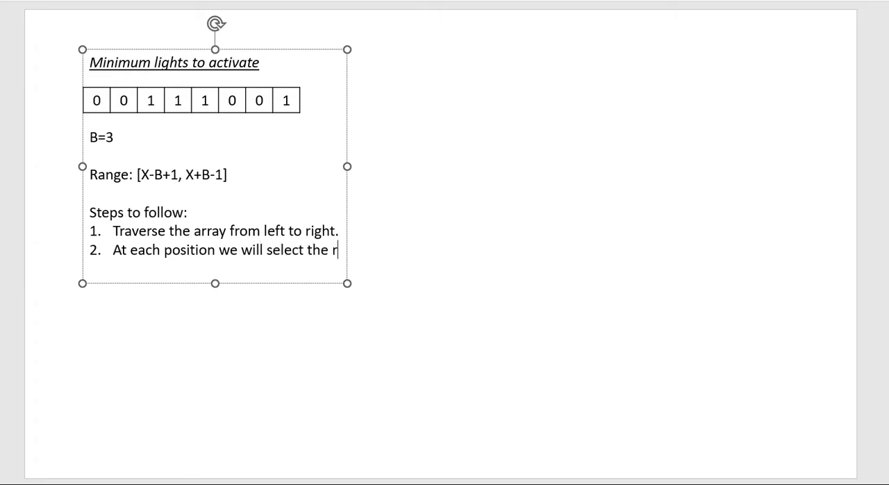
pyautogui.write('rightmost')
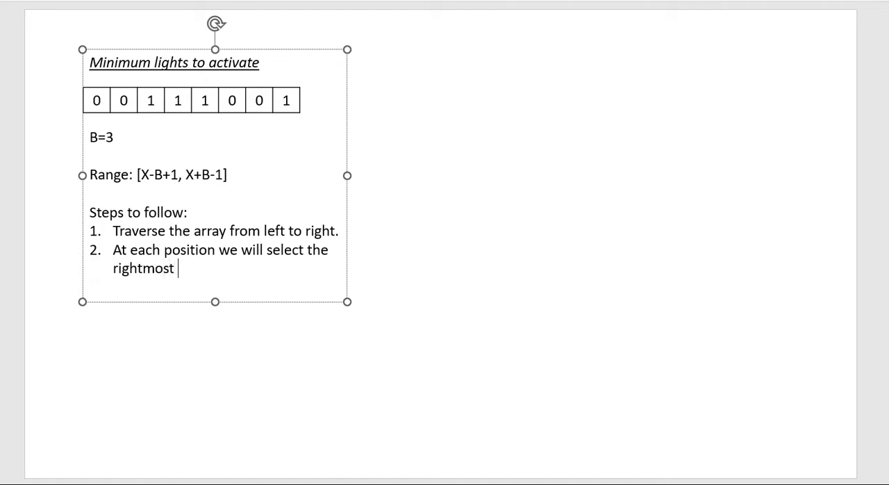
pyautogui.write('possib')
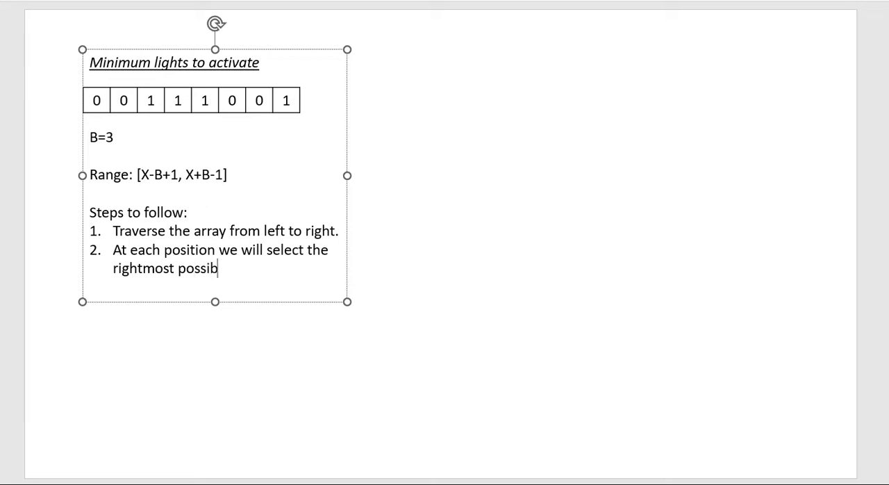
pyautogui.write('le light')
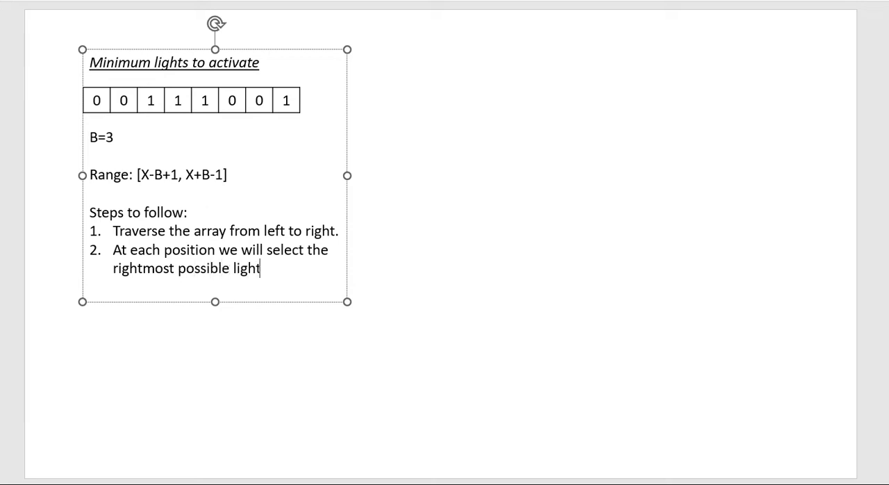
pyautogui.write('source whi')
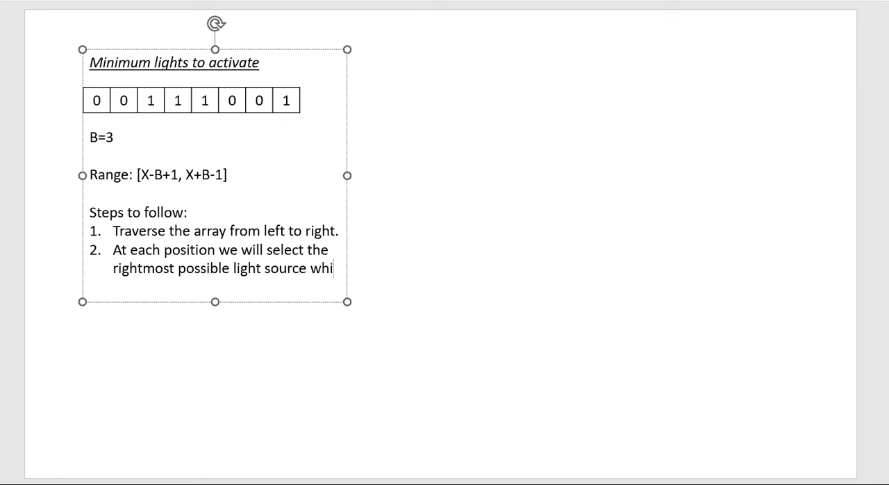
pyautogui.write('ch can li')
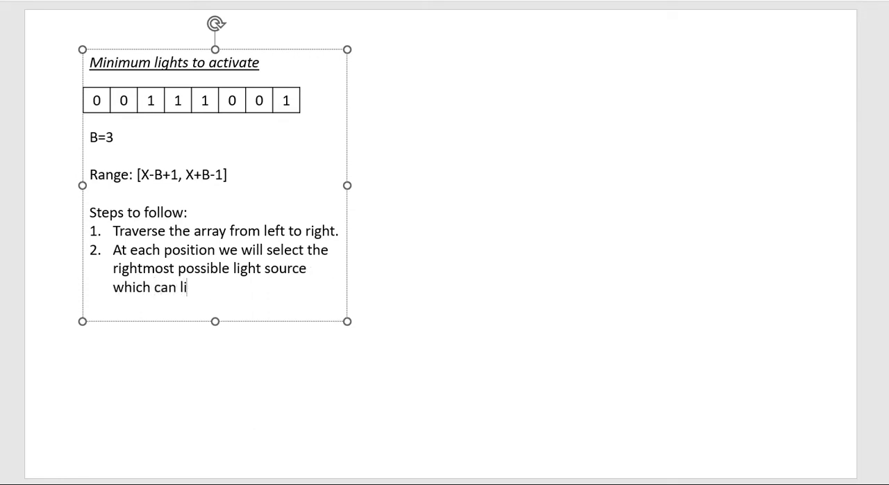
pyautogui.write('ght')
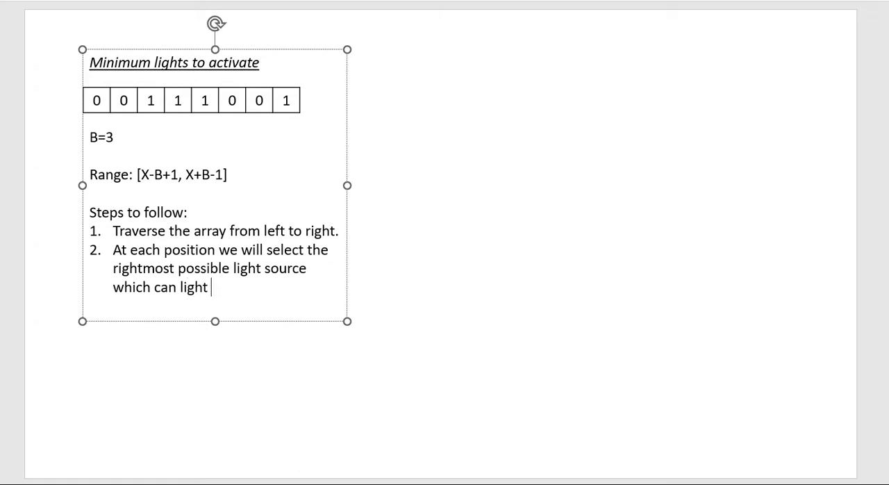
pyautogui.write('the current poss')
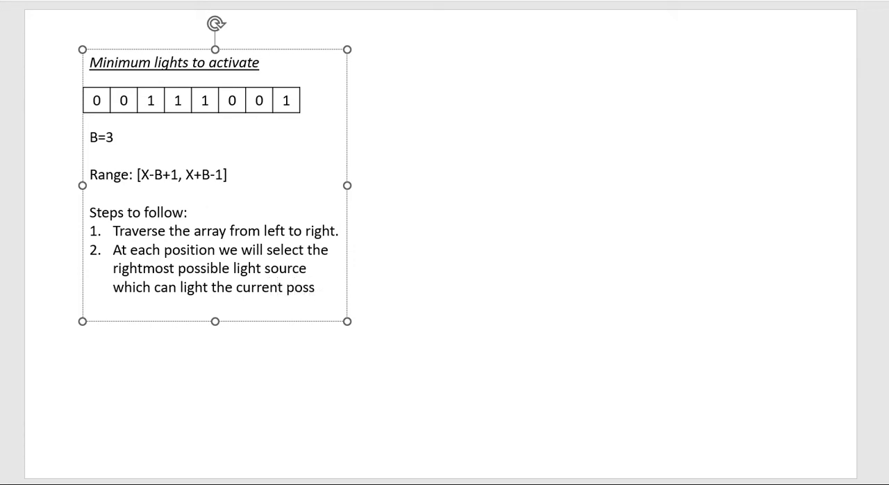
pyautogui.write('ition')
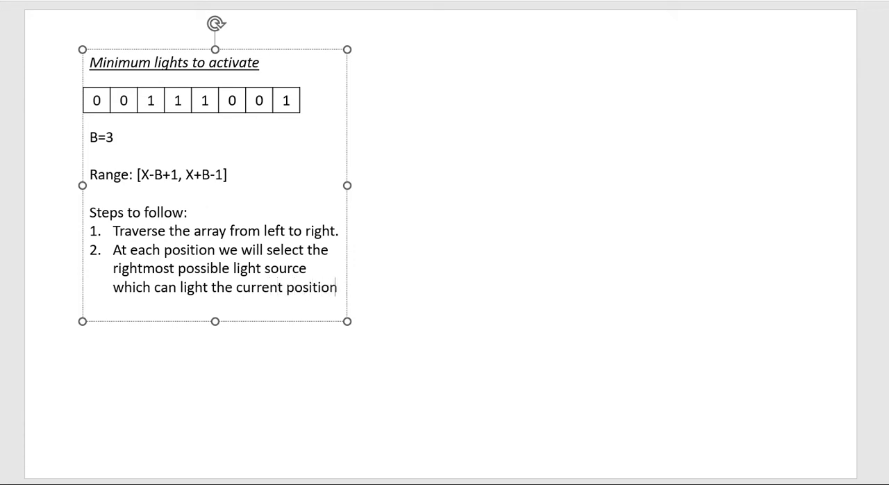
pyautogui.press('enter')
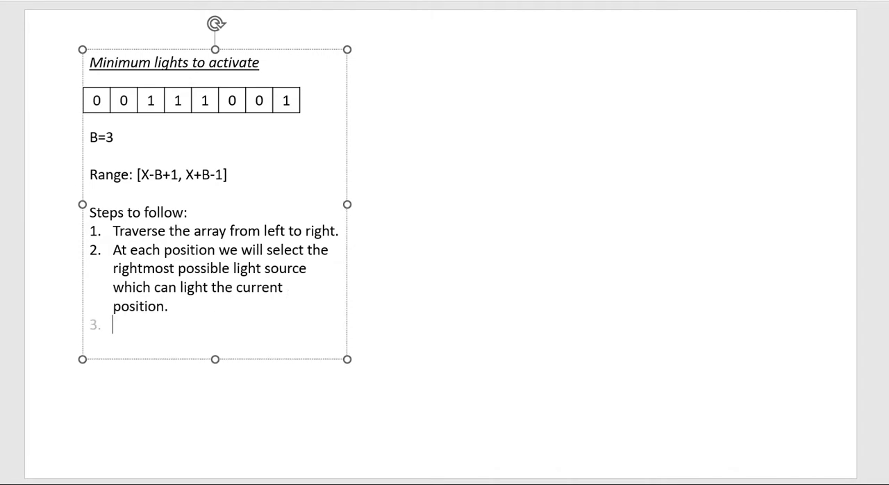
# Write step 3: jump to the next unlighted position and repeat the same steps
pyautogui.write('Jump to the')
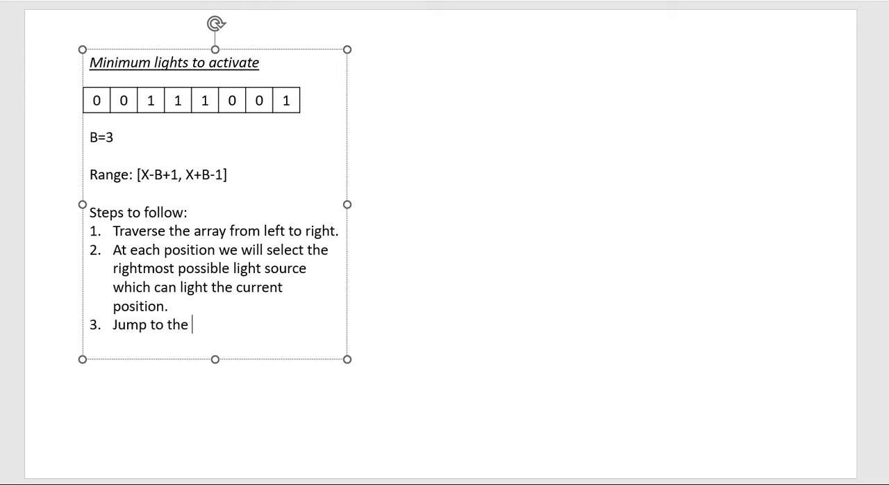
pyautogui.write('next unlighted')
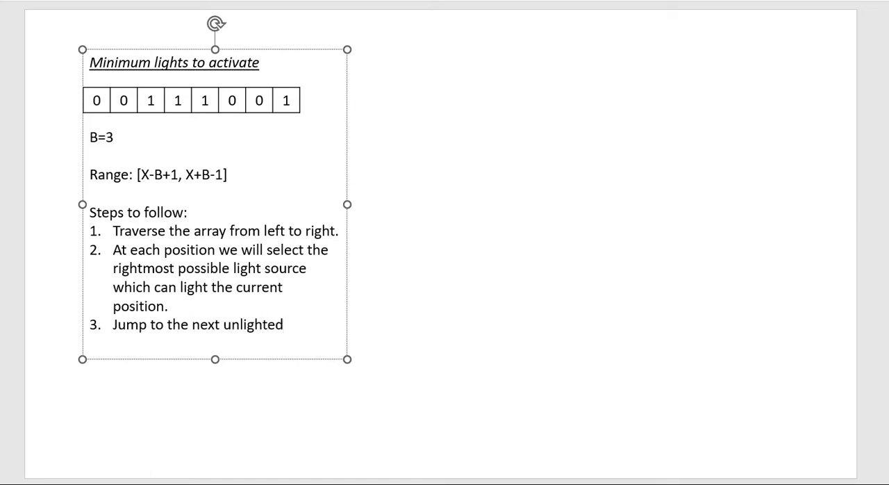
pyautogui.write('postion')
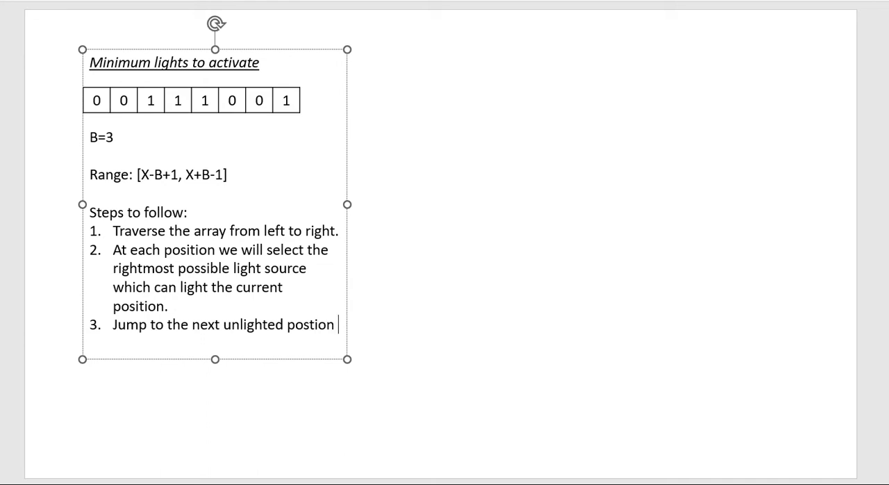
pyautogui.write('and')
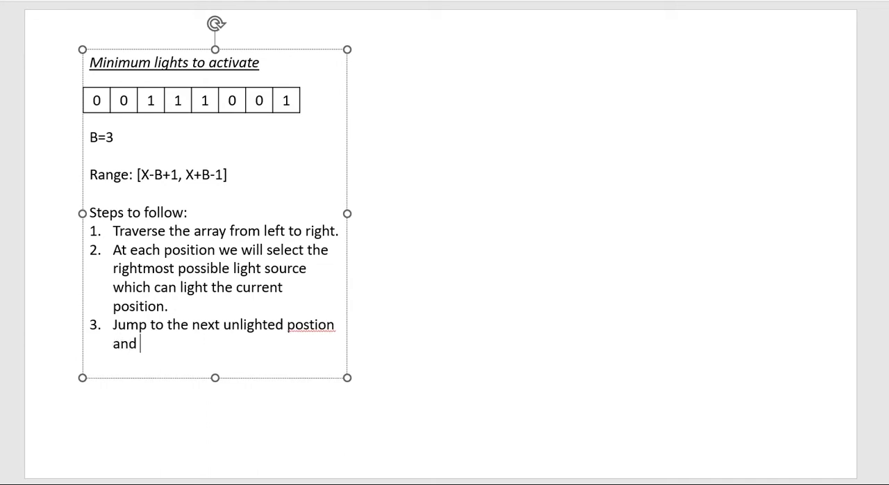
pyautogui.write('repeat')
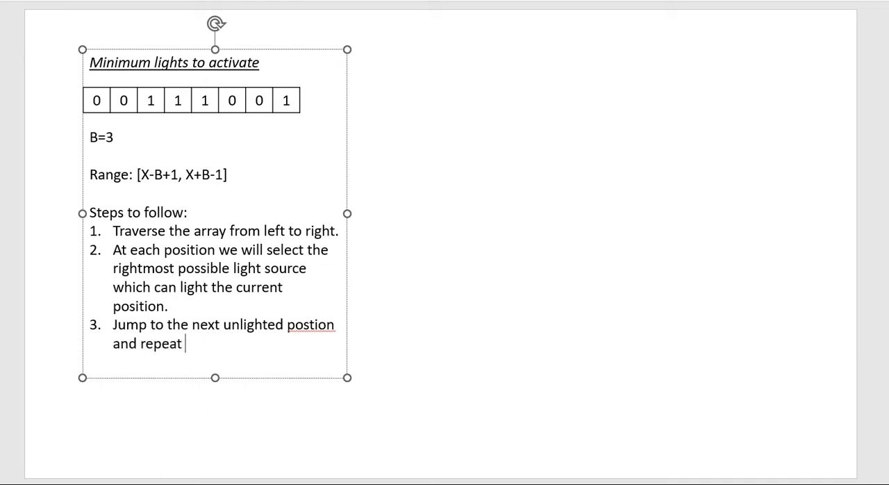
pyautogui.write('the same')
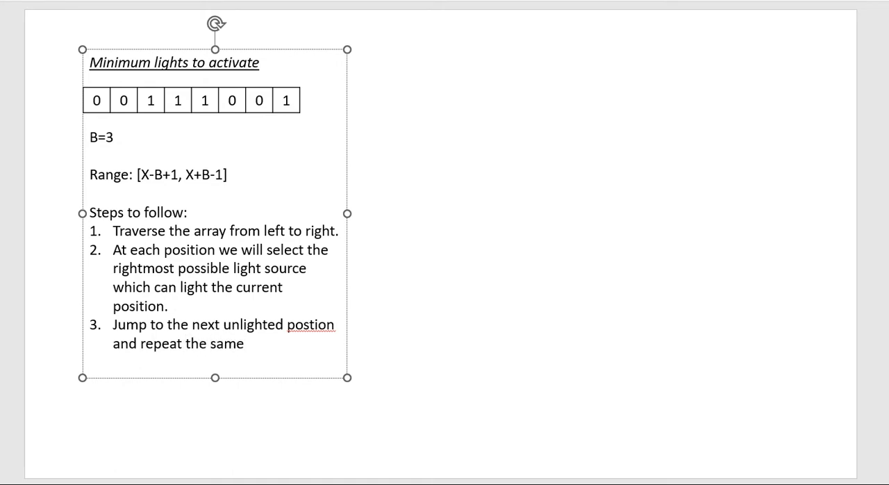
pyautogui.write('steps.')
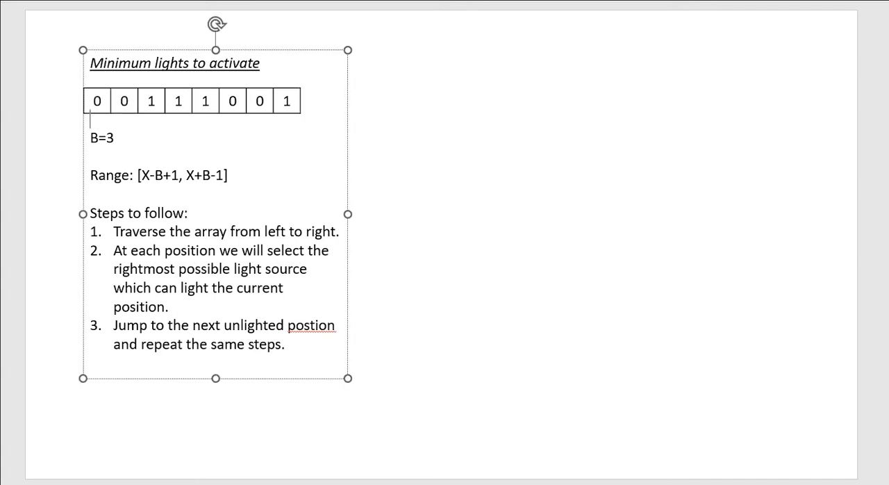
pyautogui.click(89, 123)
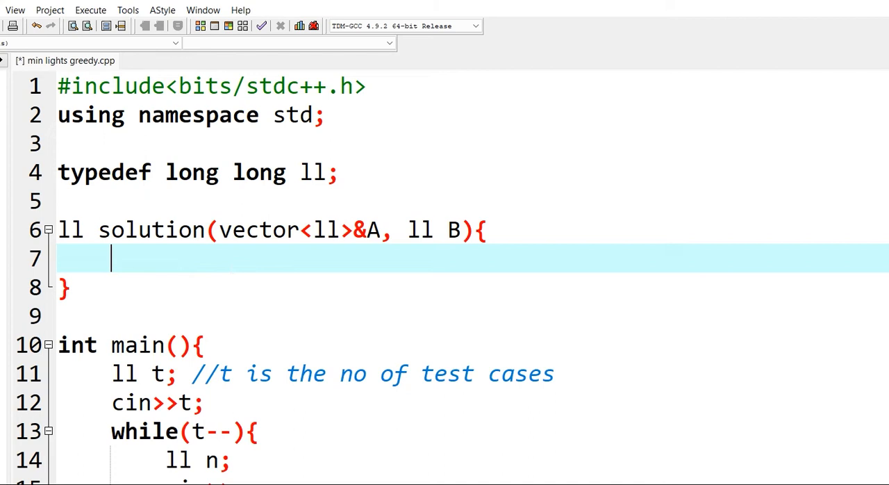
# Declare bool isPossible=1 and ll lights=0 inside solution()
pyautogui.write('bool')
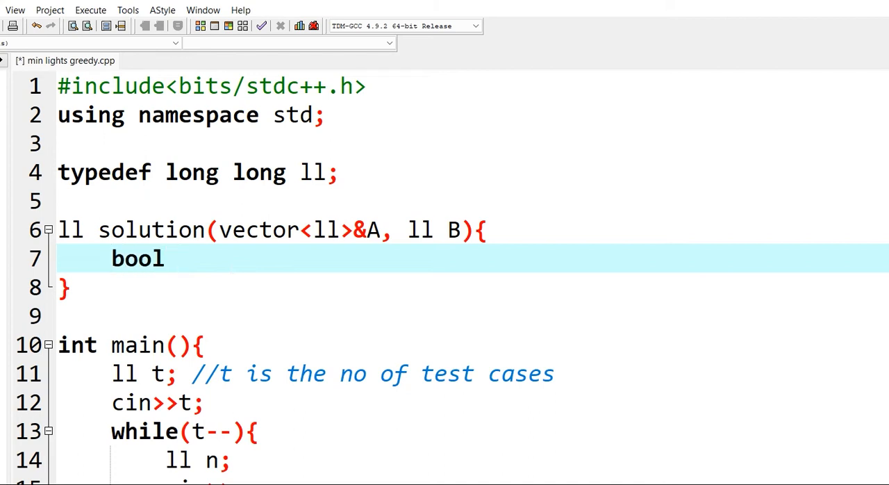
pyautogui.write('isP')
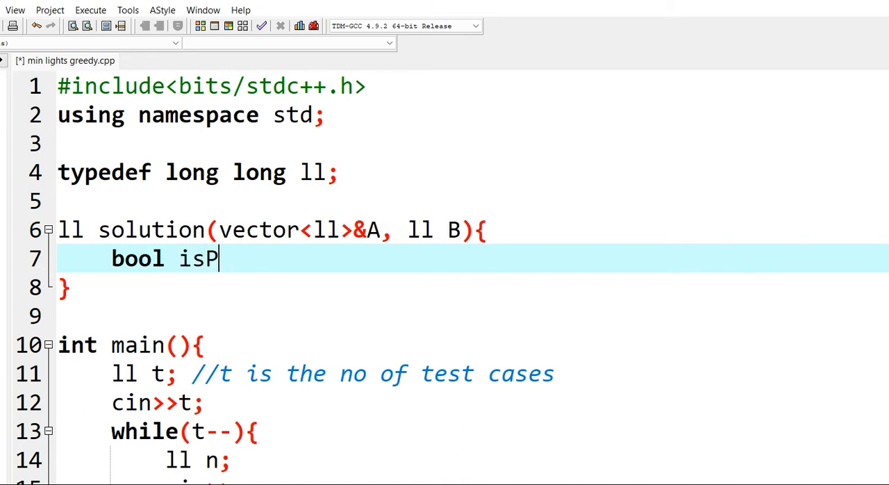
pyautogui.write('ossible')
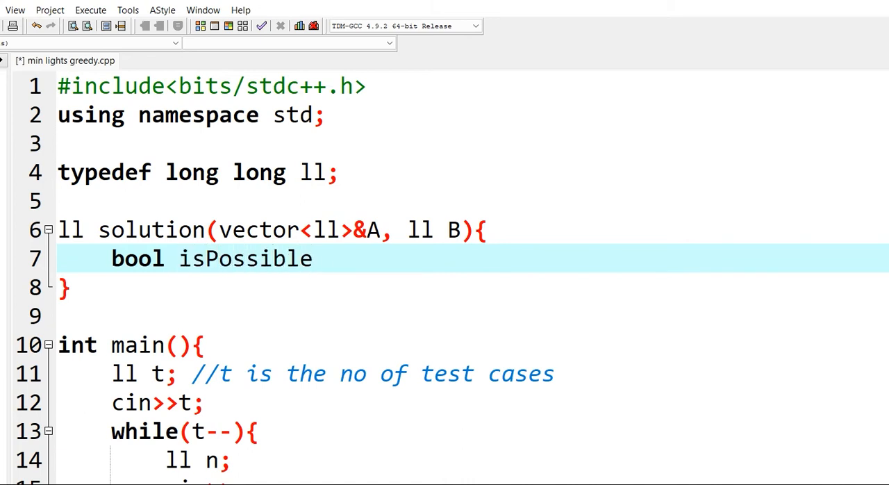
pyautogui.write('=')
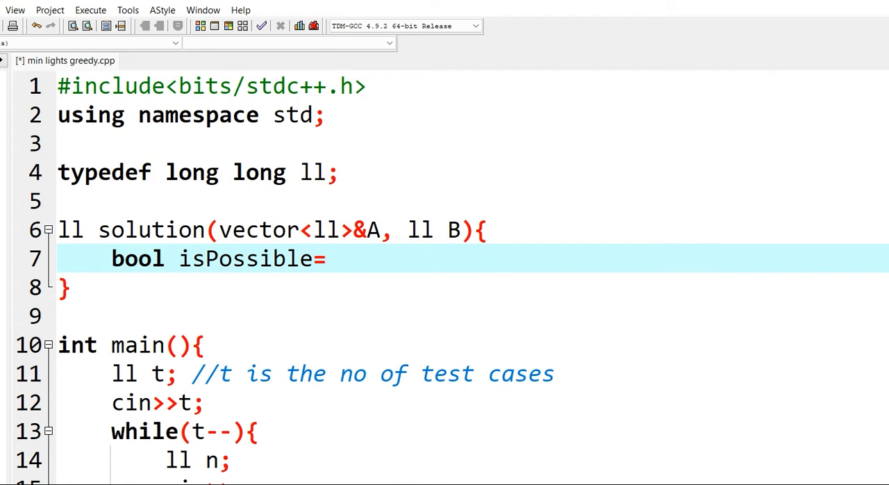
pyautogui.write('1')
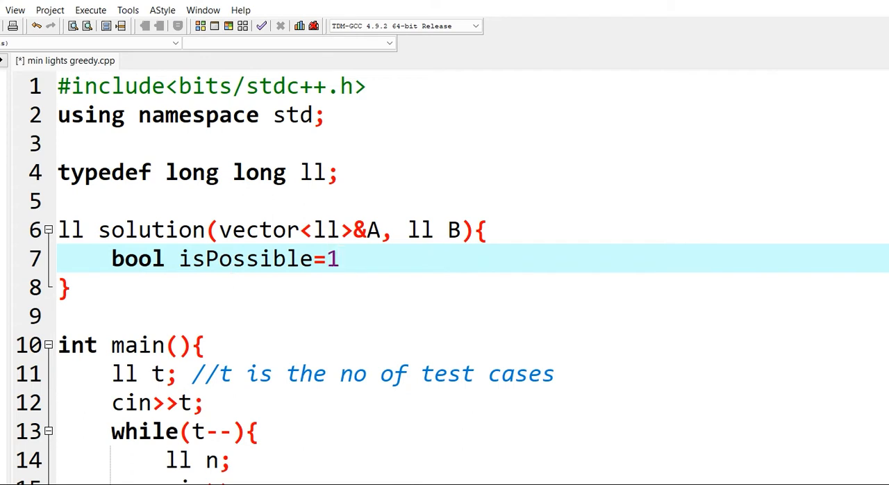
pyautogui.write(';')
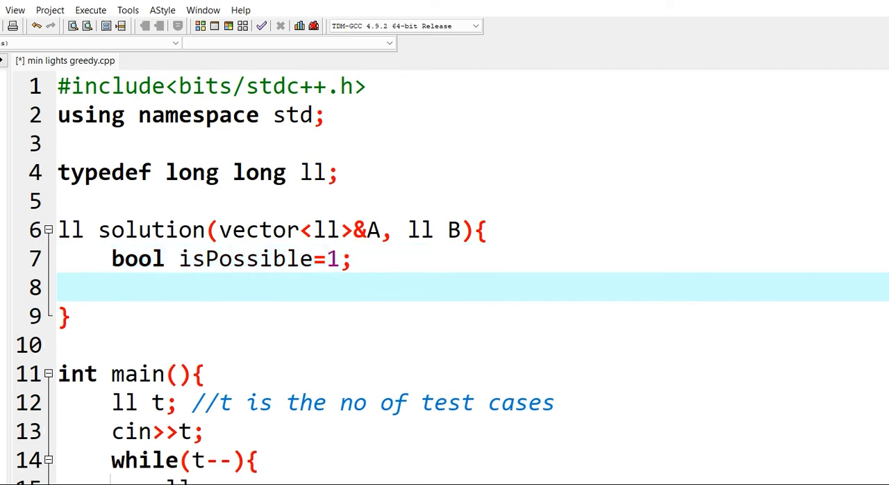
pyautogui.write('ll')
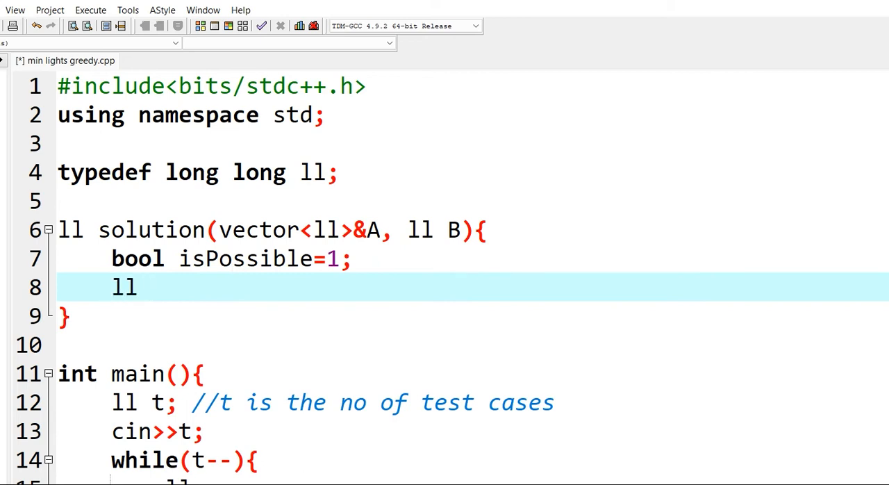
pyautogui.write('l')
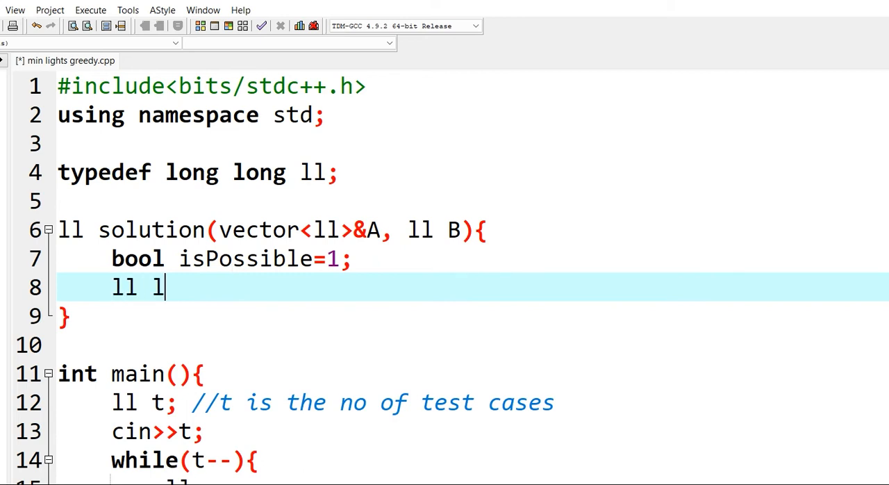
pyautogui.write('ights')
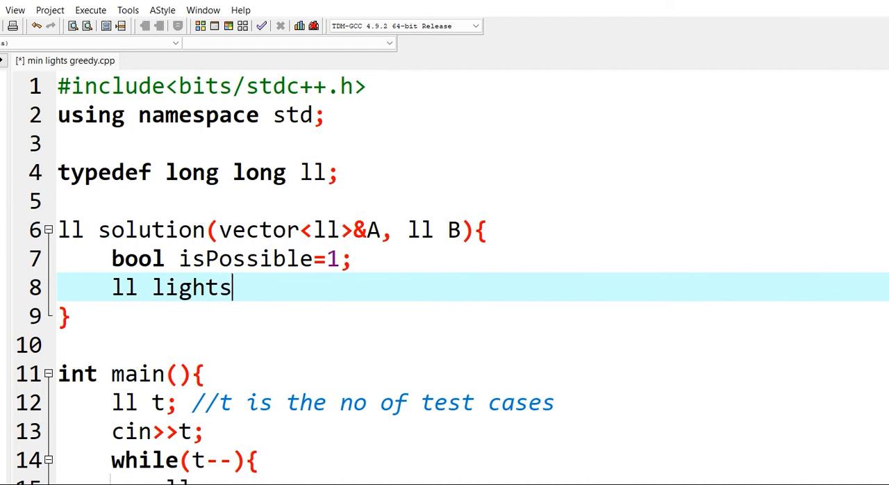
pyautogui.write('=0;')
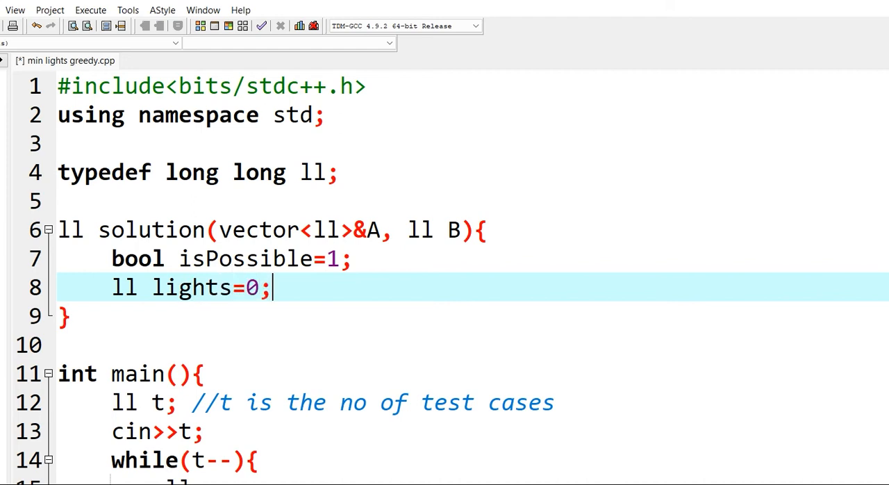
# Open the outer loop for(ll i=0;i<A.size();i++){ over A
pyautogui.write('for()')
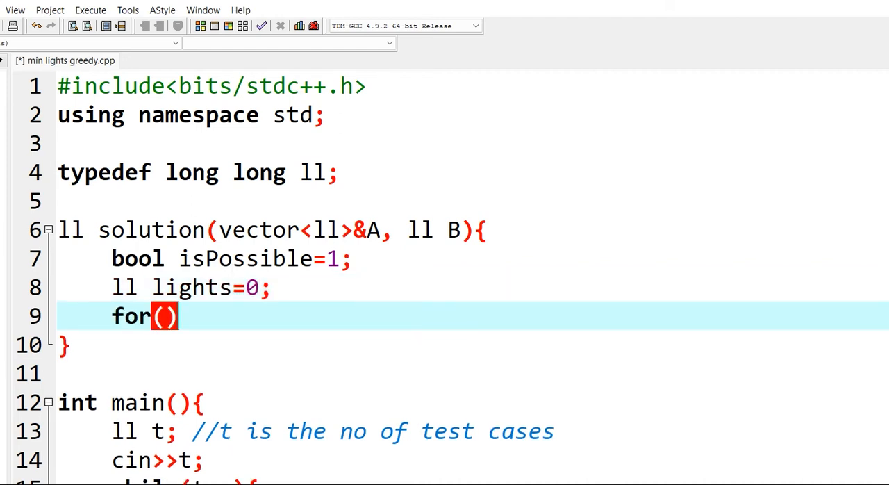
pyautogui.write('ll')
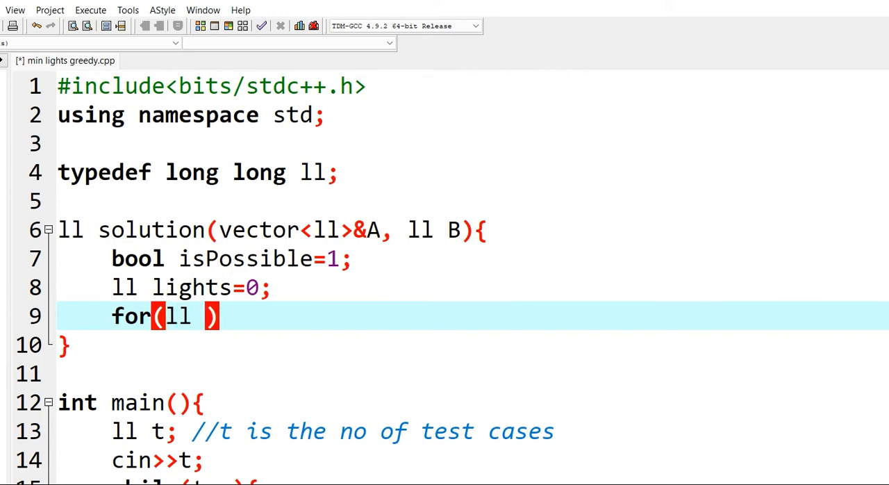
pyautogui.write('i=')
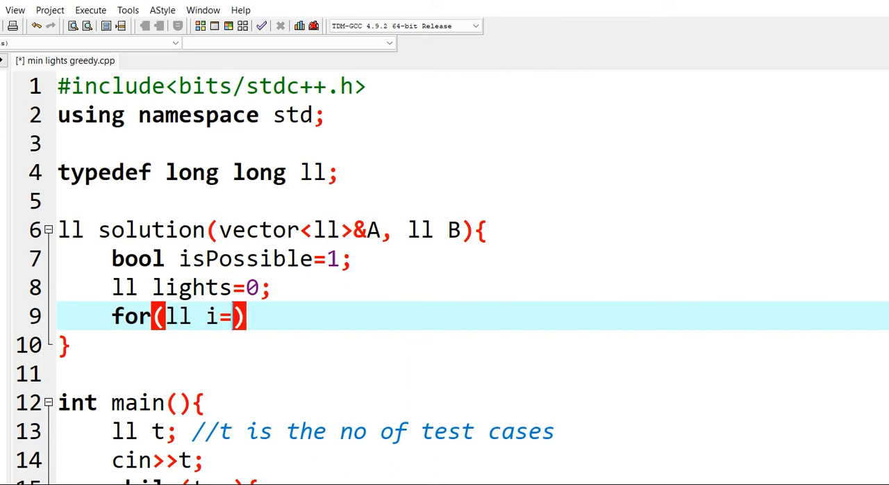
pyautogui.write('0;i<')
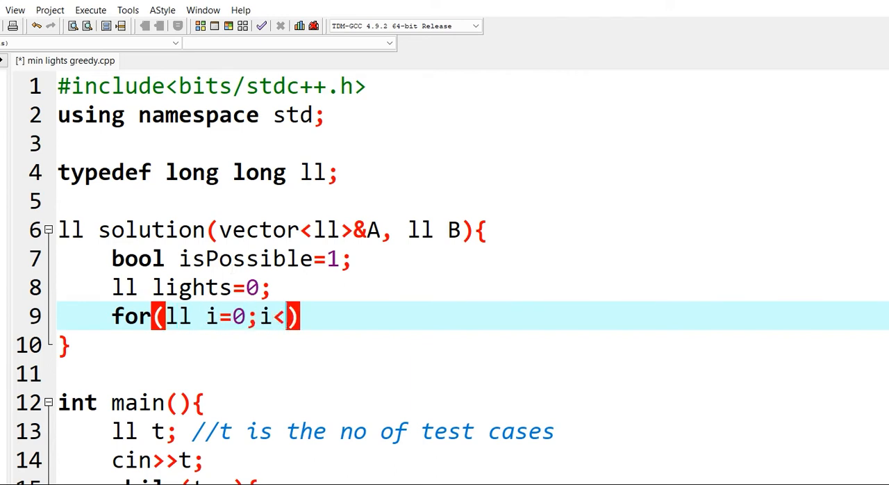
pyautogui.write('A.siz')
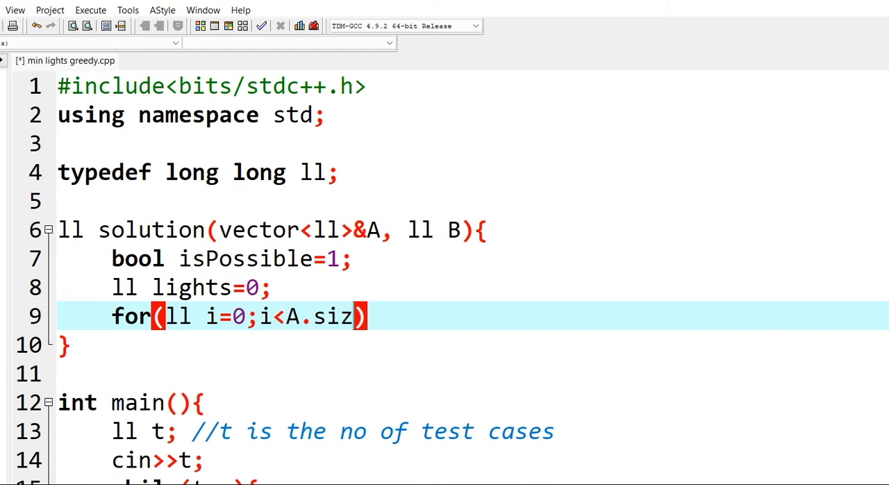
pyautogui.write('e()')
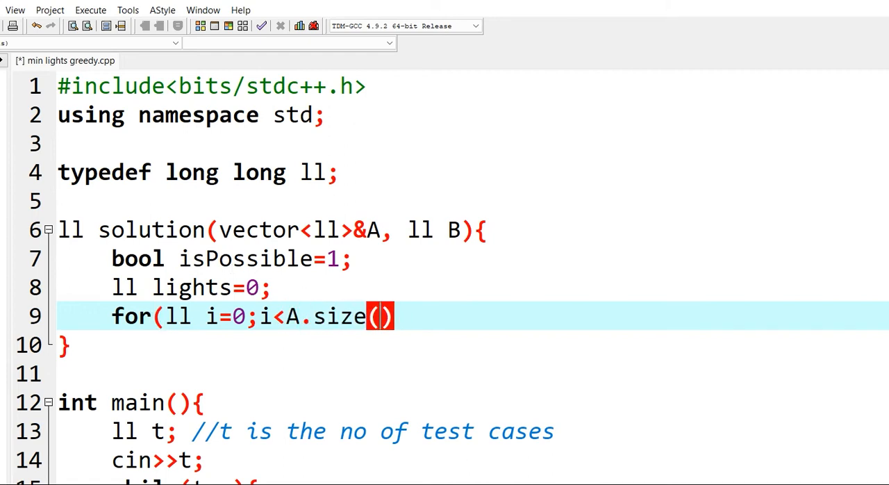
pyautogui.write(')')
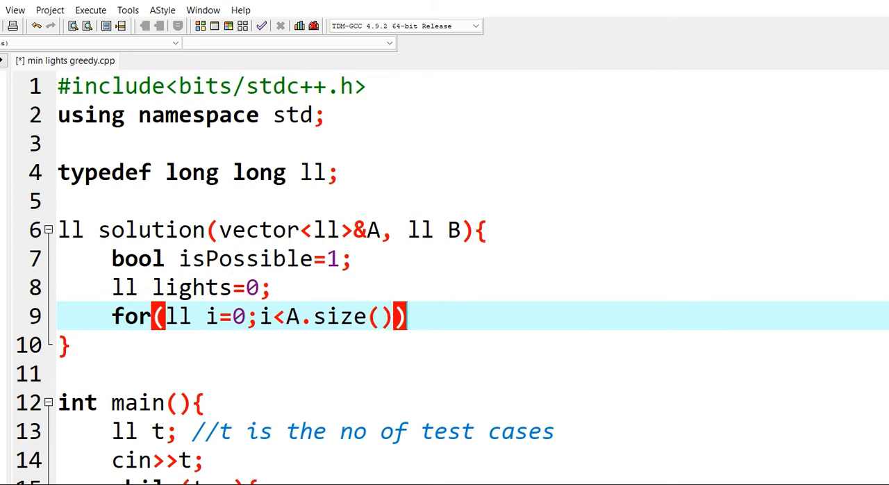
pyautogui.write(';i++')
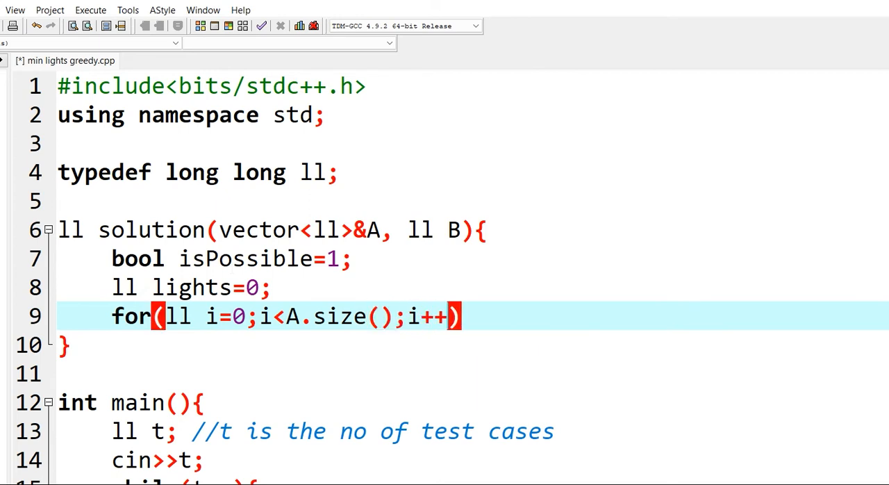
pyautogui.write('{')
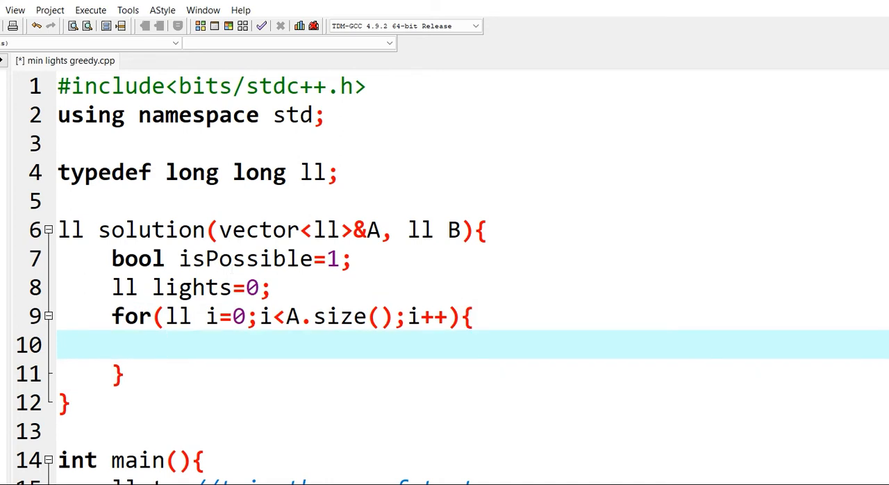
# Begin the inner loop with ll j starting at max(0,i-B+1)
pyautogui.write('for')
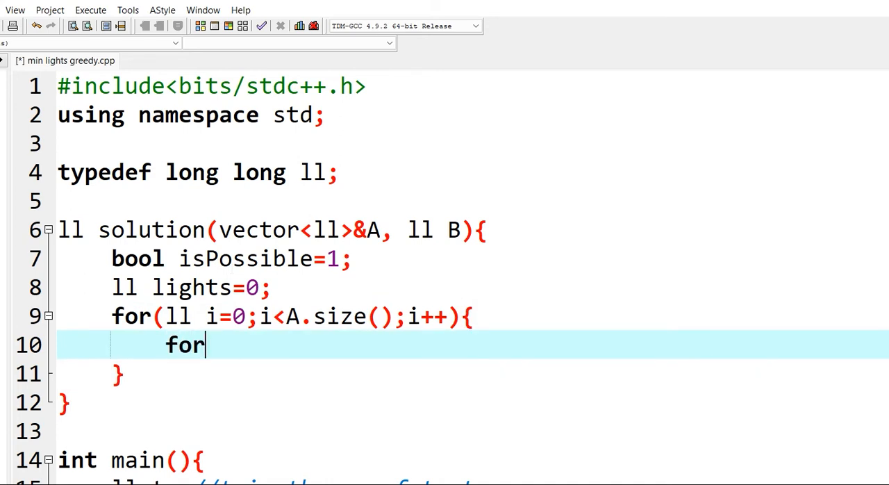
pyautogui.write('()')
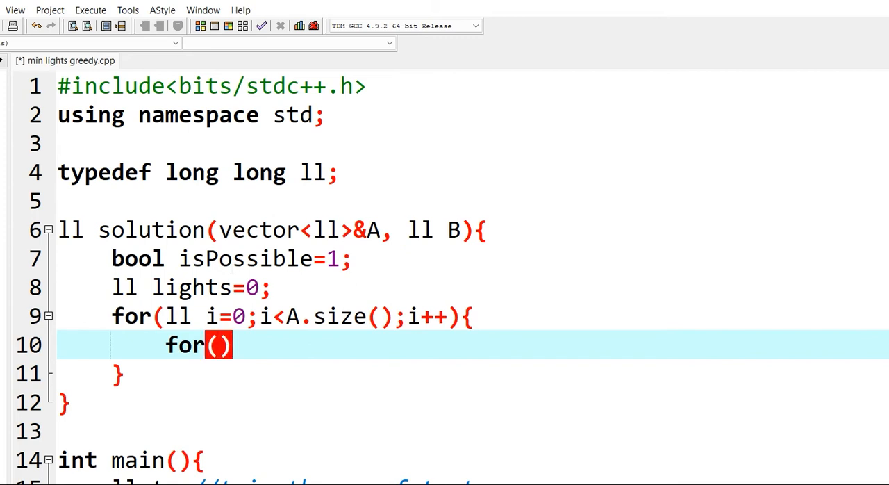
pyautogui.write('ll')
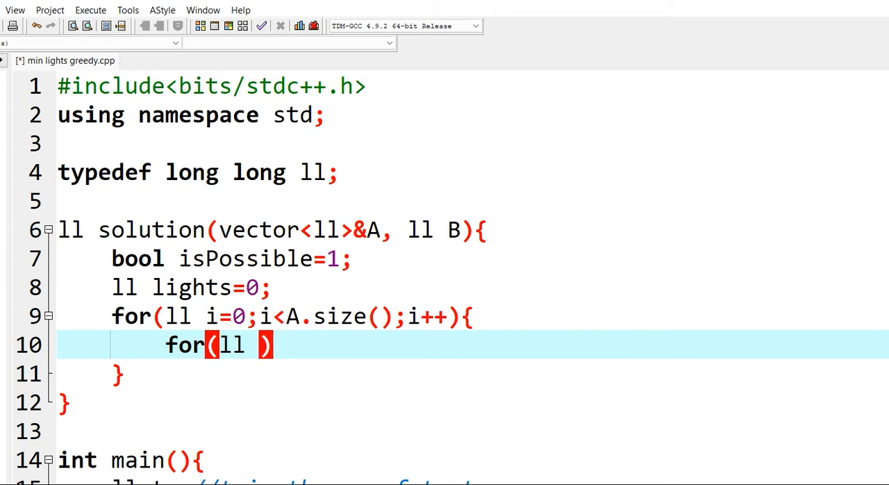
pyautogui.write('j=')
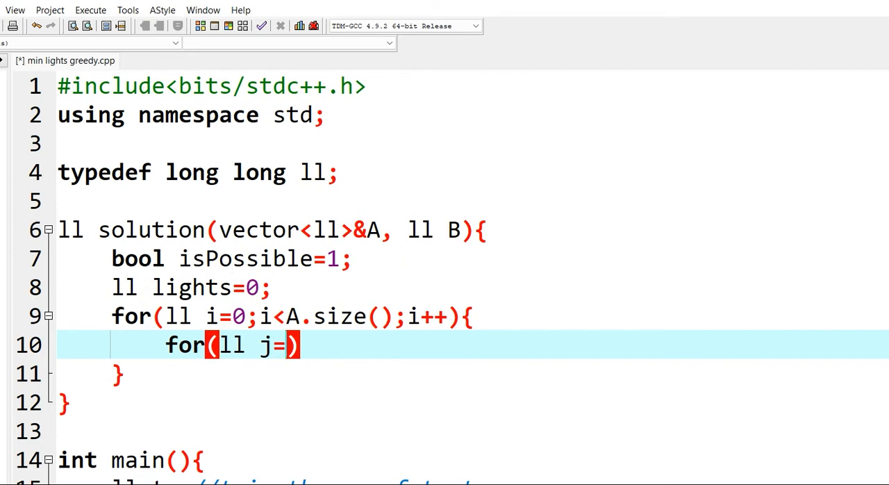
pyautogui.write('min')
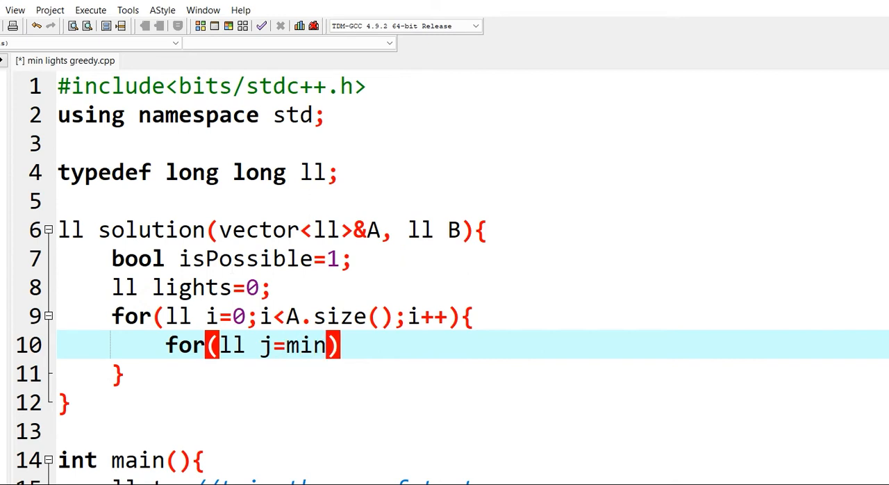
pyautogui.write('max')
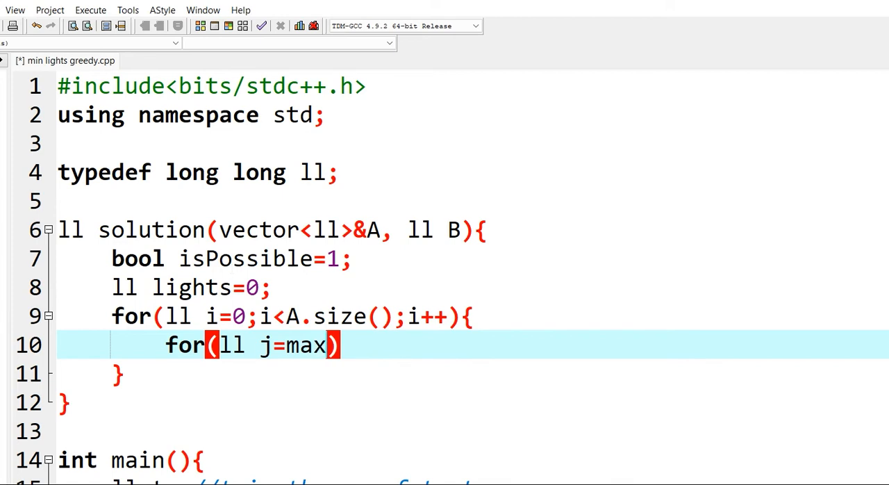
pyautogui.write('(0,')
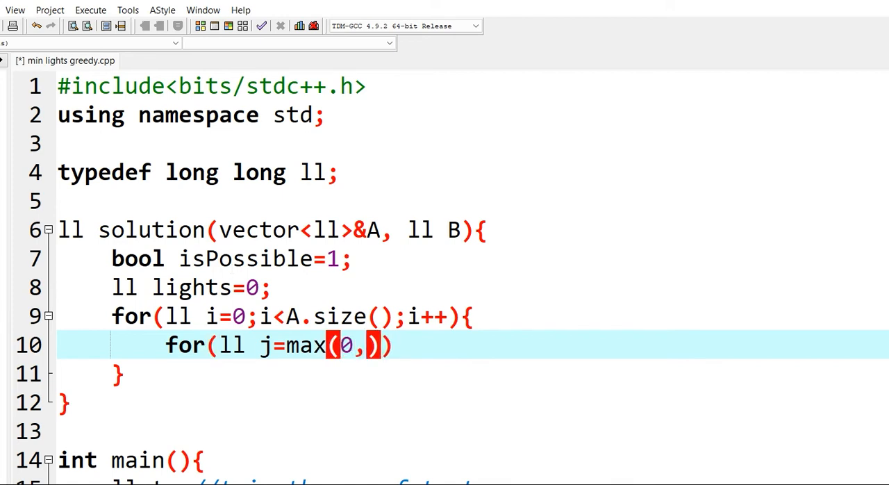
pyautogui.write('i-B')
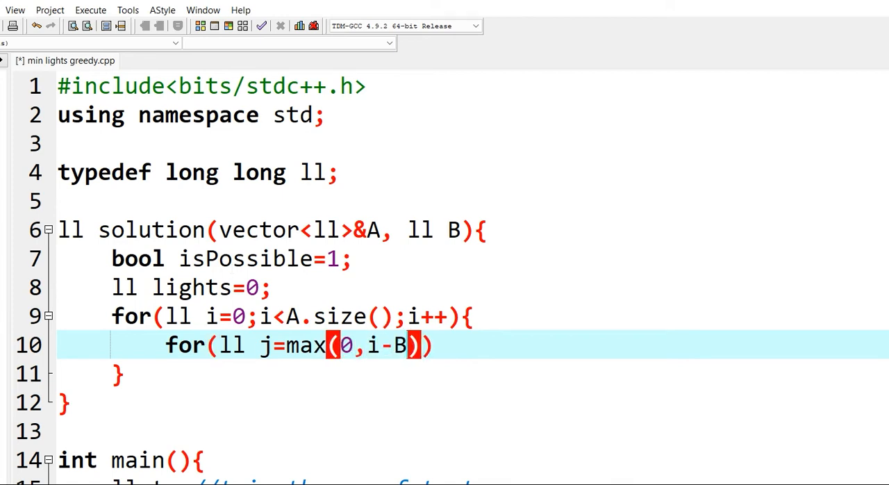
pyautogui.write('+1')
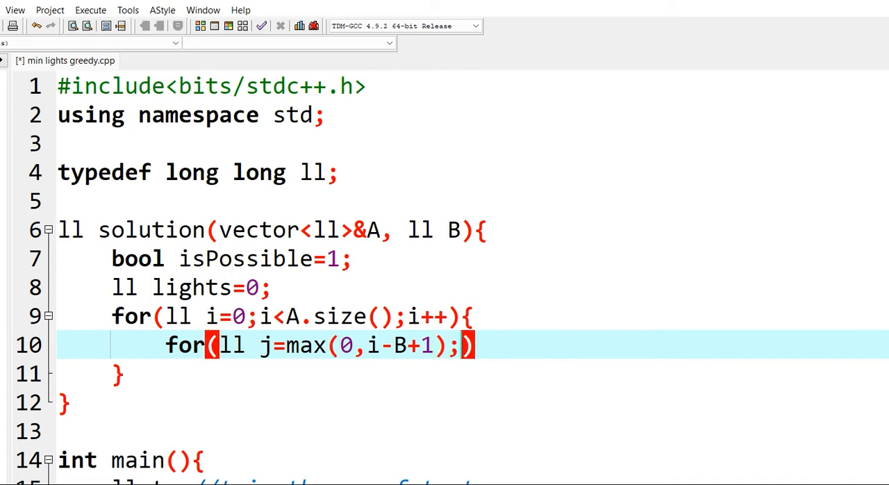
# Add the loop condition j<=min(A.size()-1,i+B-1) and start the increment clause
pyautogui.write('j<=')
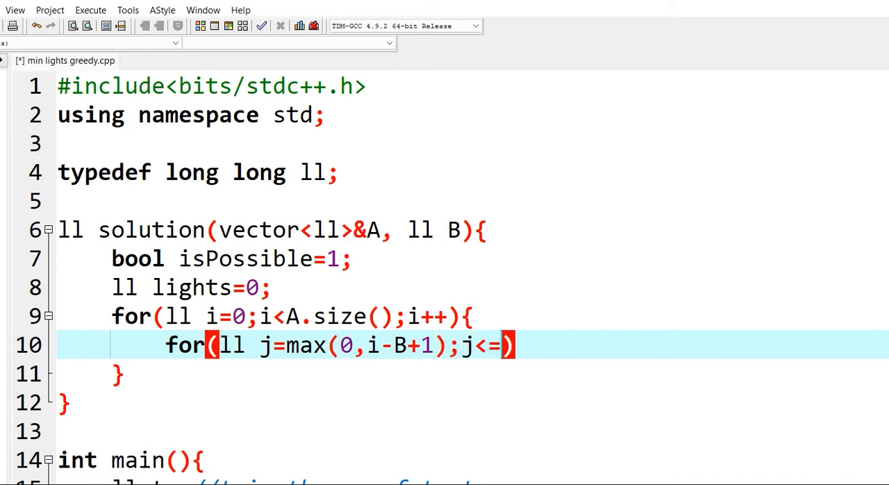
pyautogui.write('m')
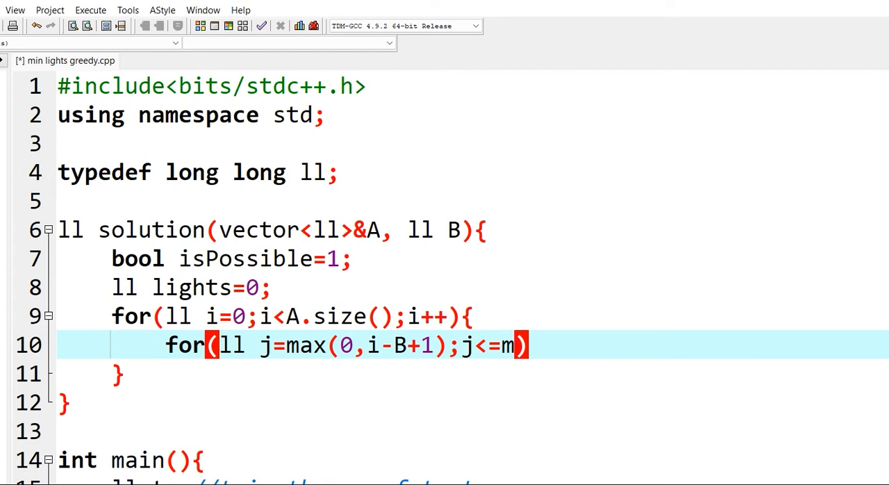
pyautogui.write('in(')
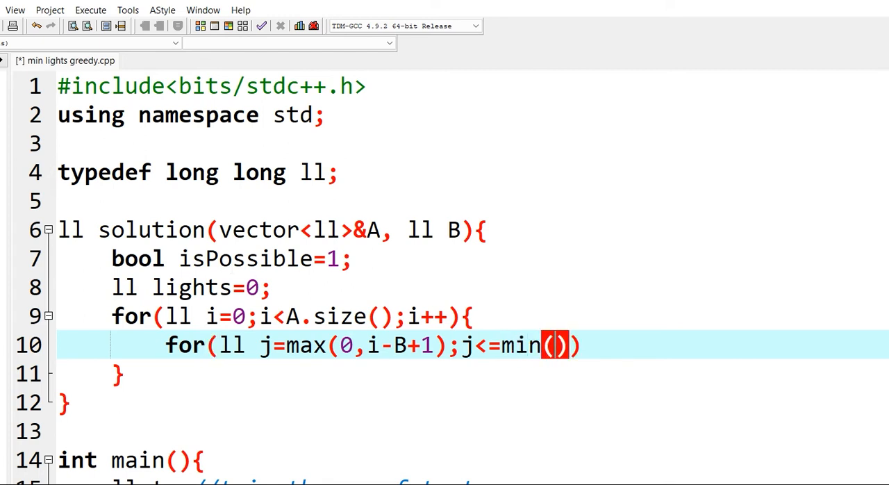
pyautogui.write('A.size()-1')
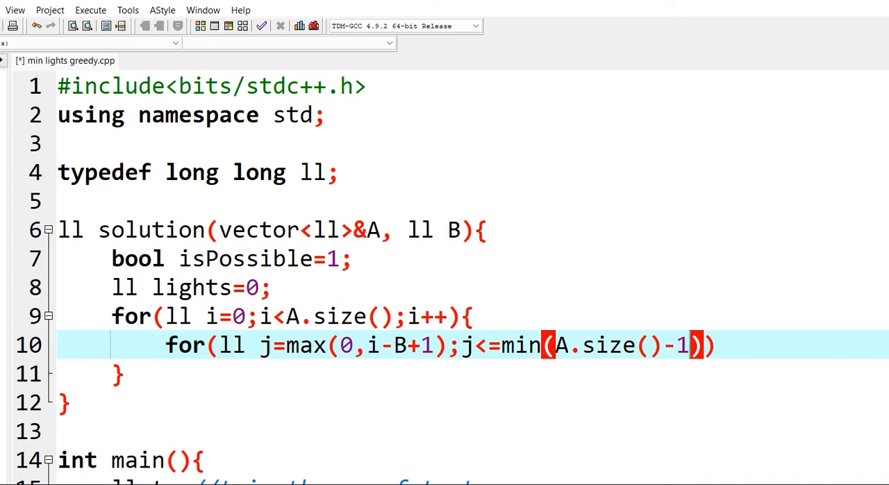
pyautogui.write(',')
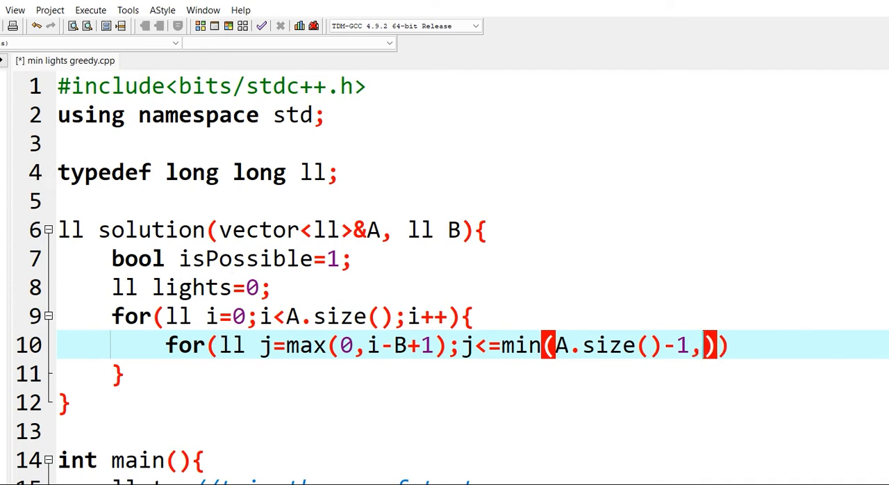
pyautogui.write('i+B')
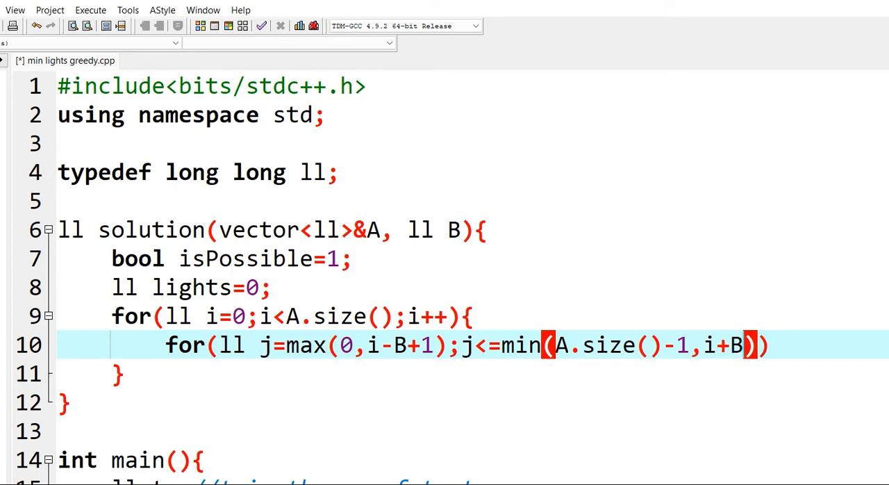
pyautogui.write('-1')
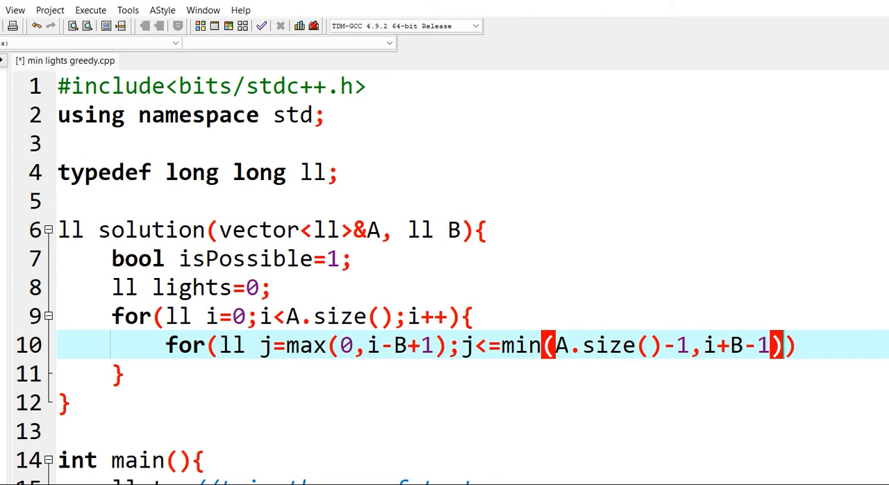
pyautogui.write(';j++')
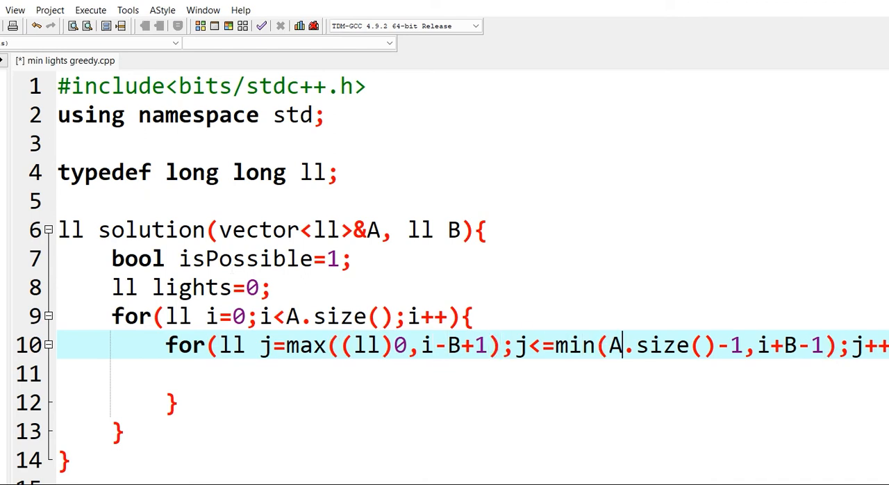
# Add the ll casts to the inner loop bounds and begin an if in its body
pyautogui.write('((ll')
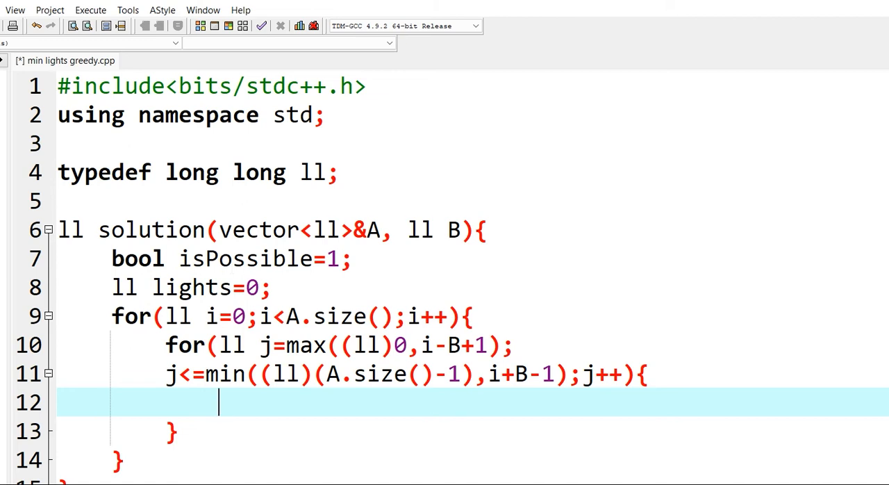
pyautogui.write('if')
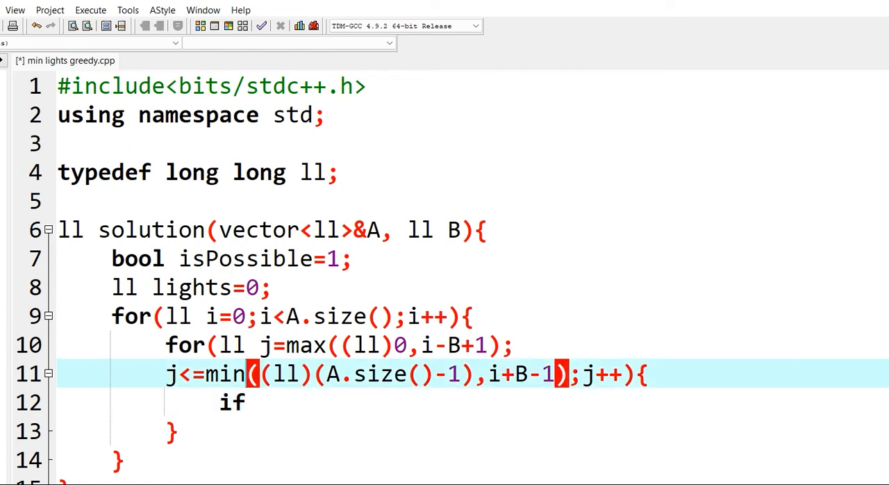
# Declare ll lightSource=-1 above the inner loop
pyautogui.click(167, 344)
pyautogui.write('ll')
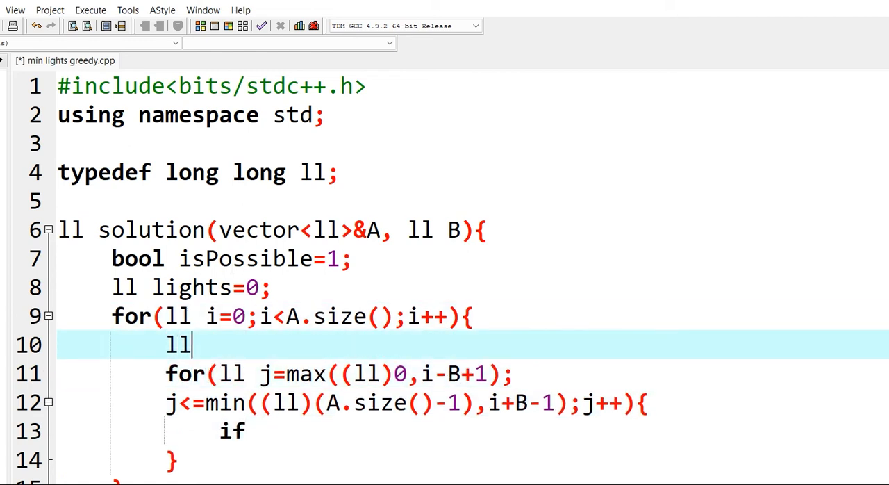
pyautogui.write('" "')
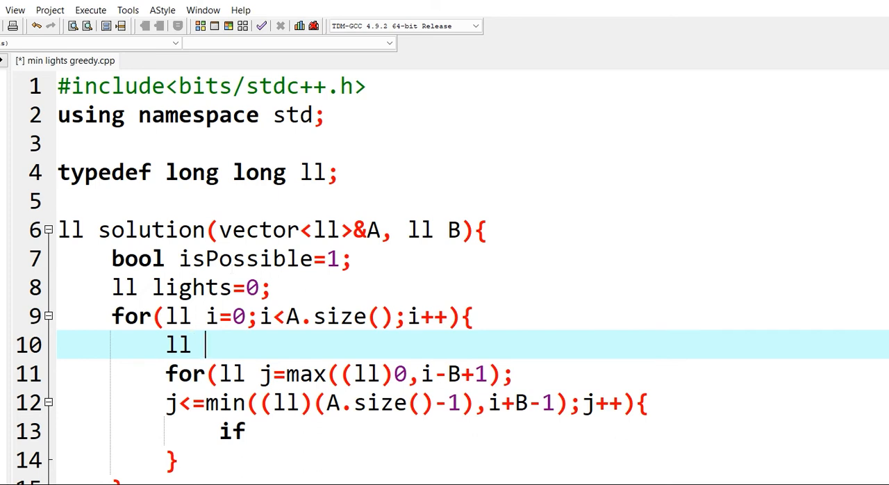
pyautogui.write('l')
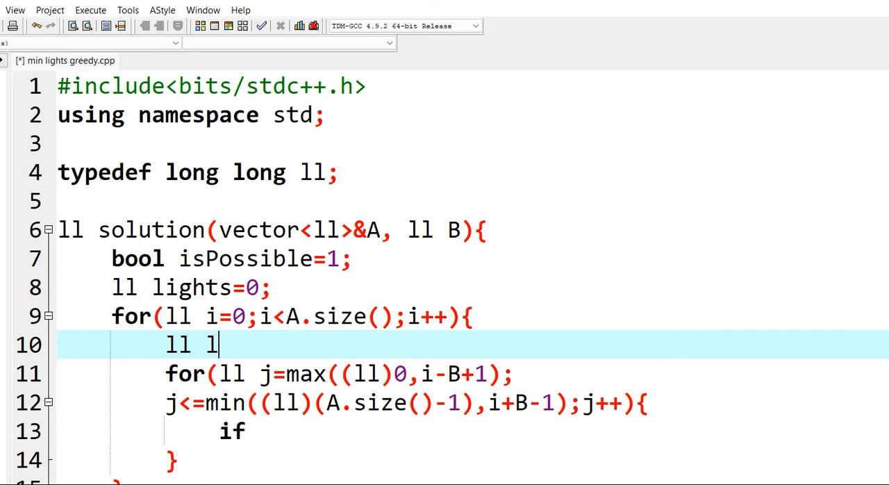
pyautogui.write('ightSou')
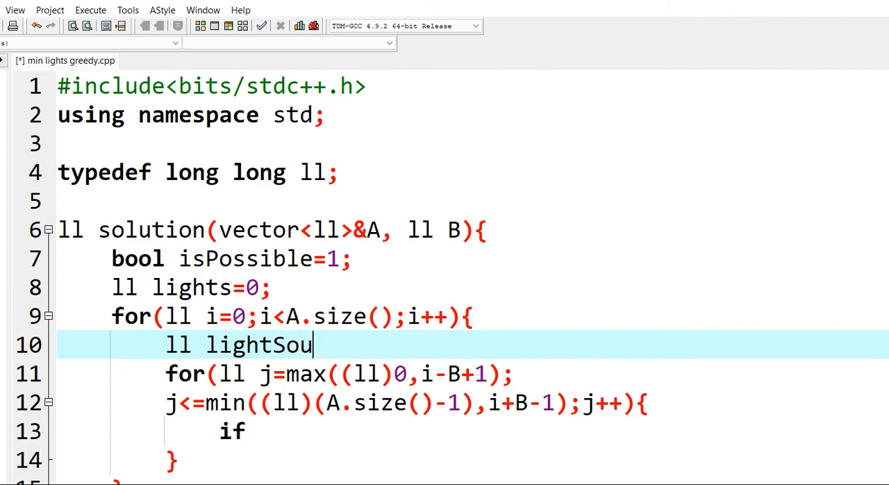
pyautogui.write('rce=')
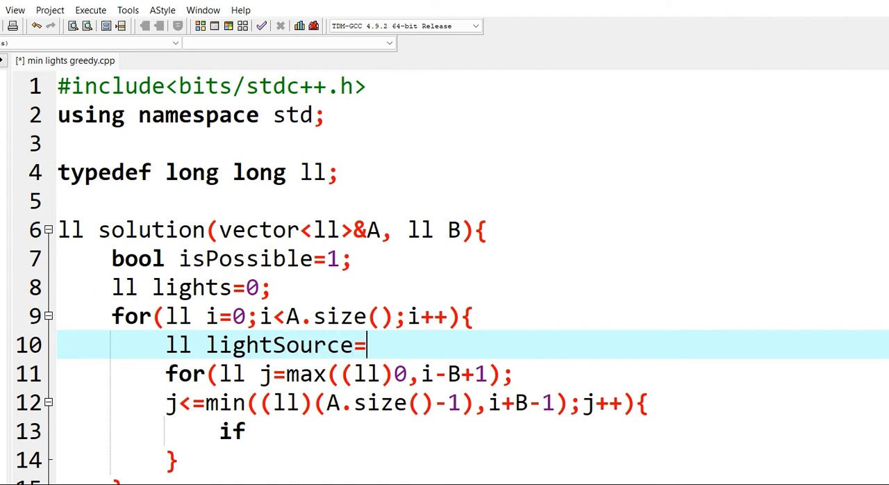
pyautogui.write('-1;')
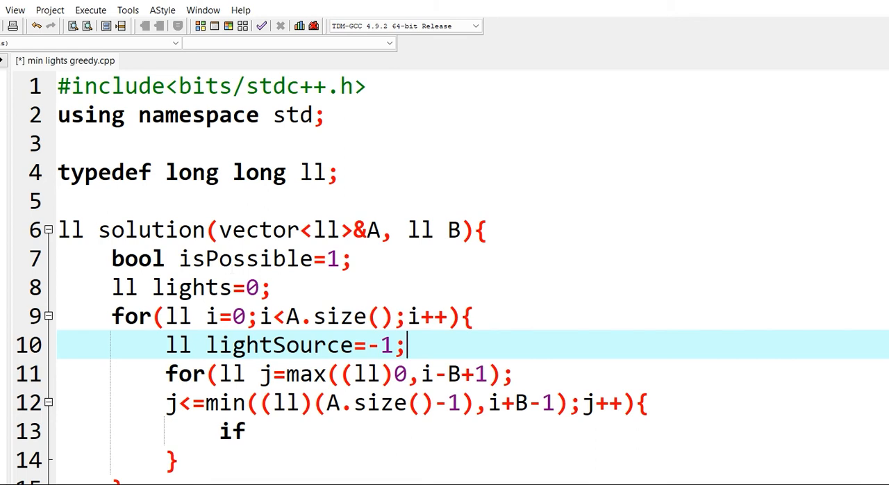
# Complete the inner if as if(A[j]){ lightSource=j; and check the loop's closing brace
pyautogui.click(409, 374)
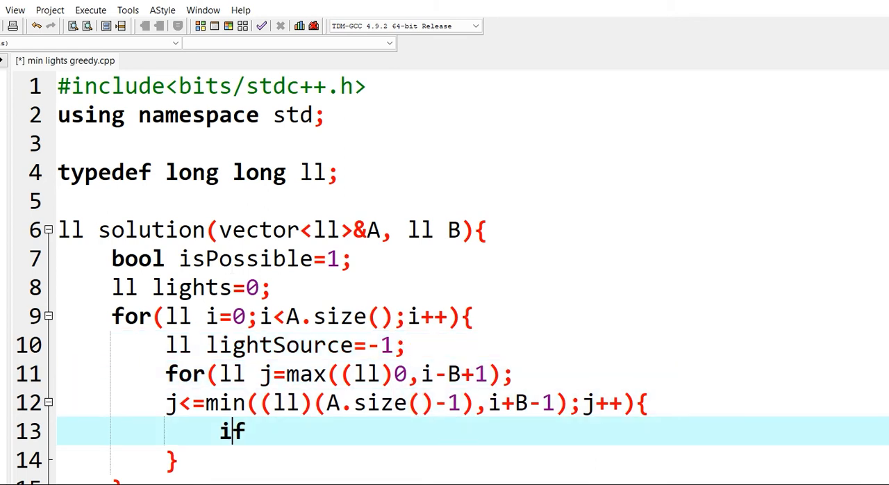
pyautogui.write('()')
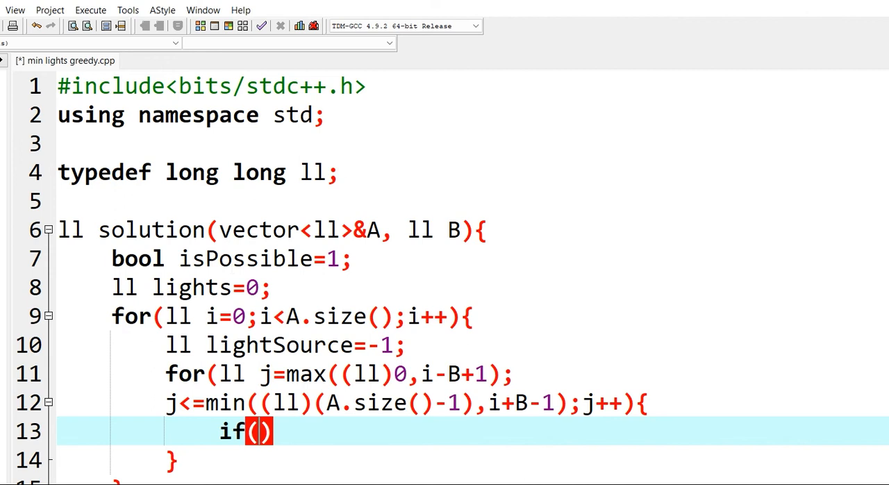
pyautogui.write('A[j]')
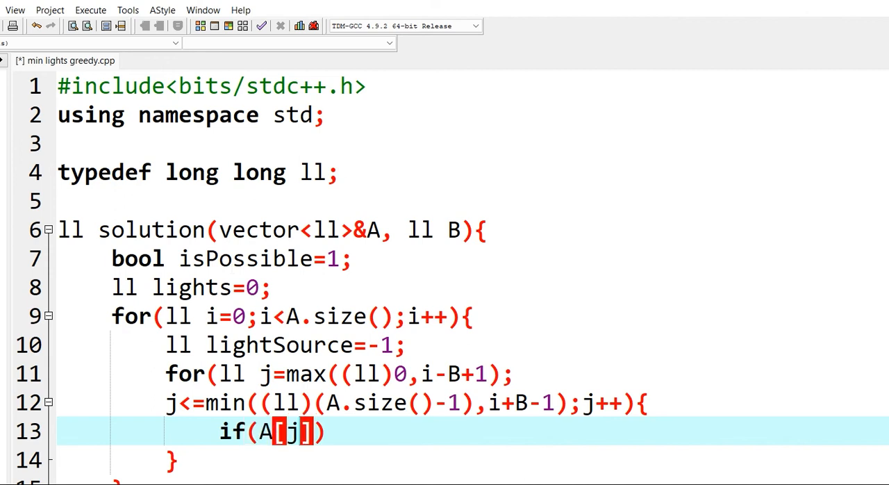
pyautogui.write('{')
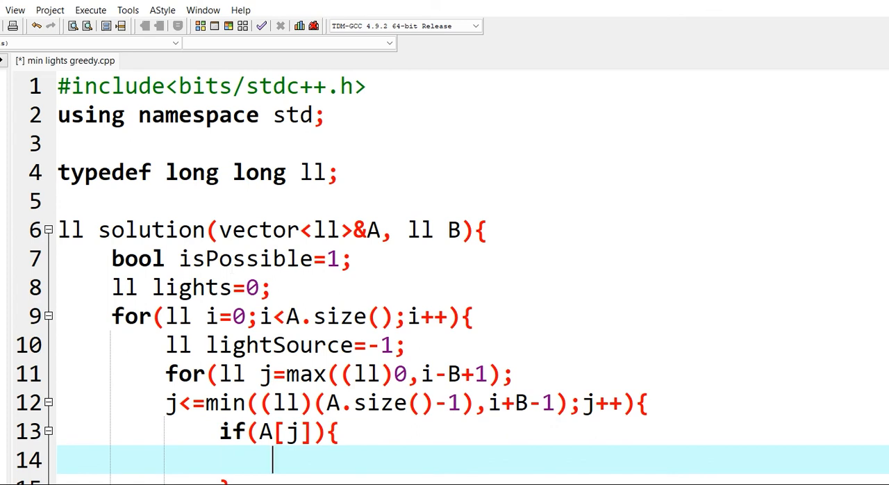
pyautogui.write('lightS')
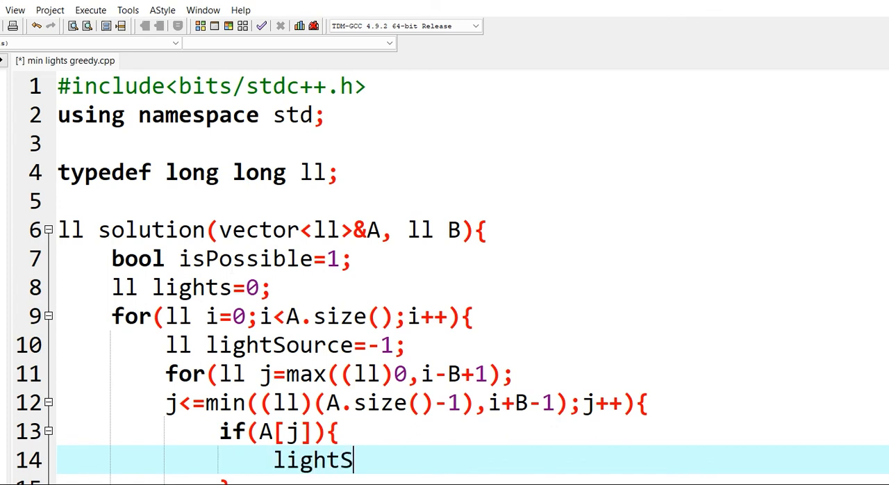
pyautogui.write('ource=')
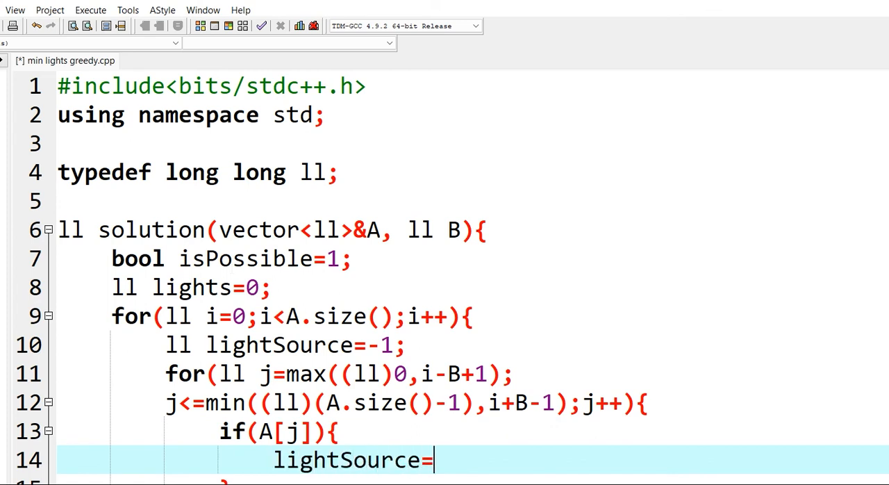
pyautogui.write('j;')
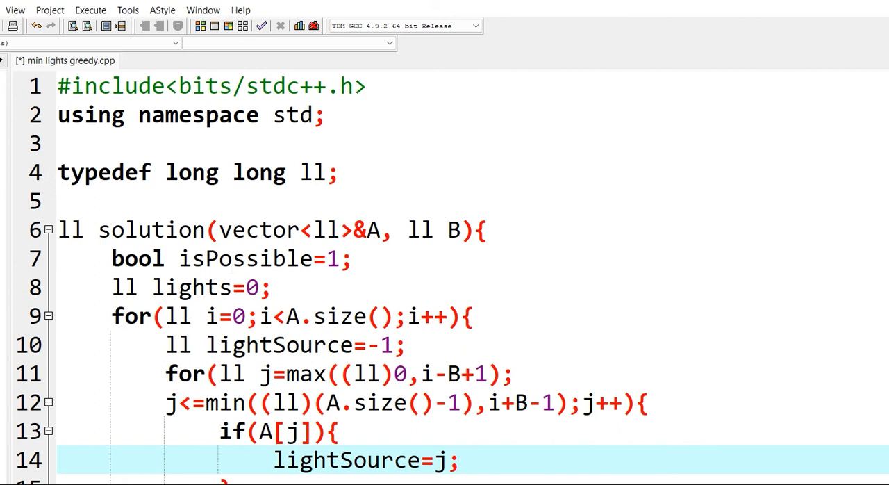
pyautogui.click(460, 460)
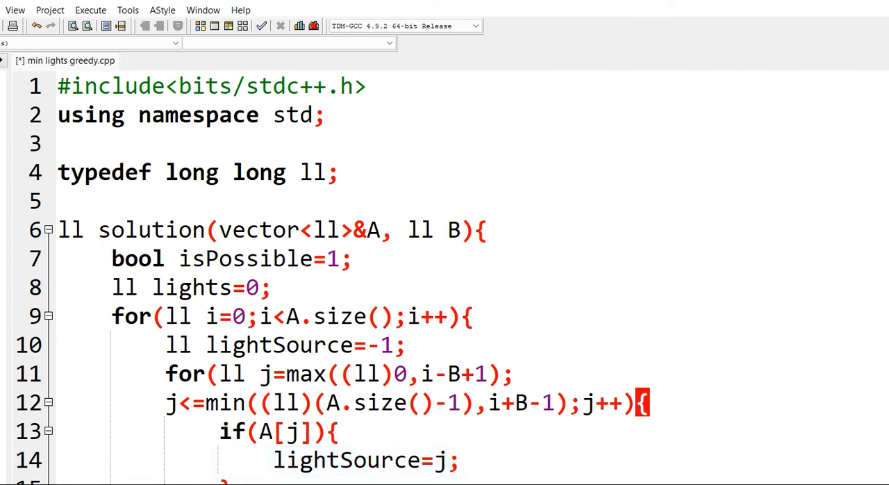
pyautogui.scroll(-3)
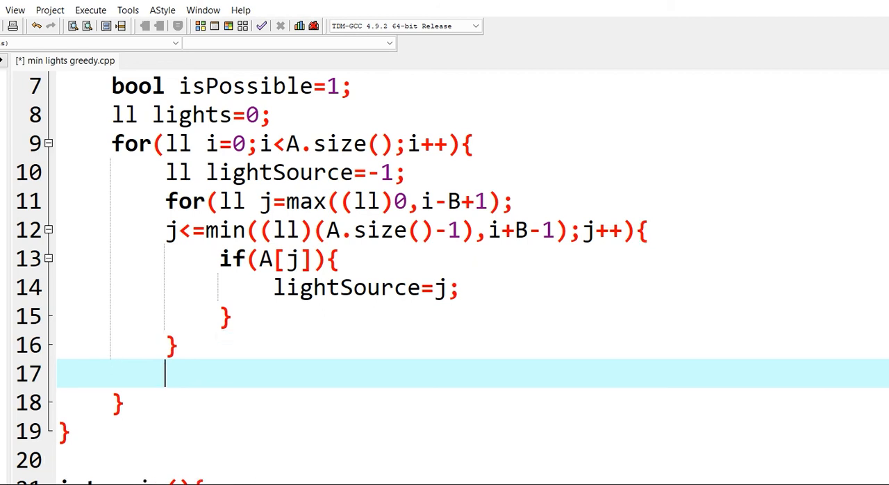
# Add if(lightSource==-1){ isPossible=0; ... } after the inner loop for the impossible case
pyautogui.write('if(')
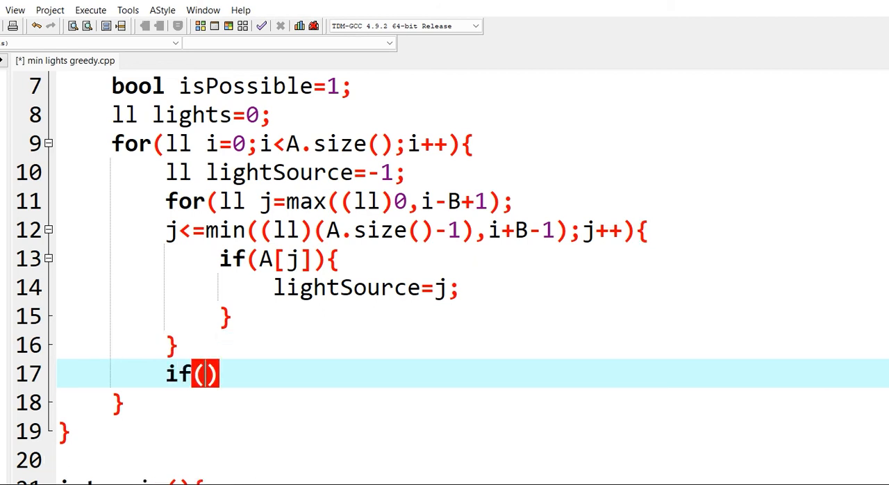
pyautogui.write('lightSo')
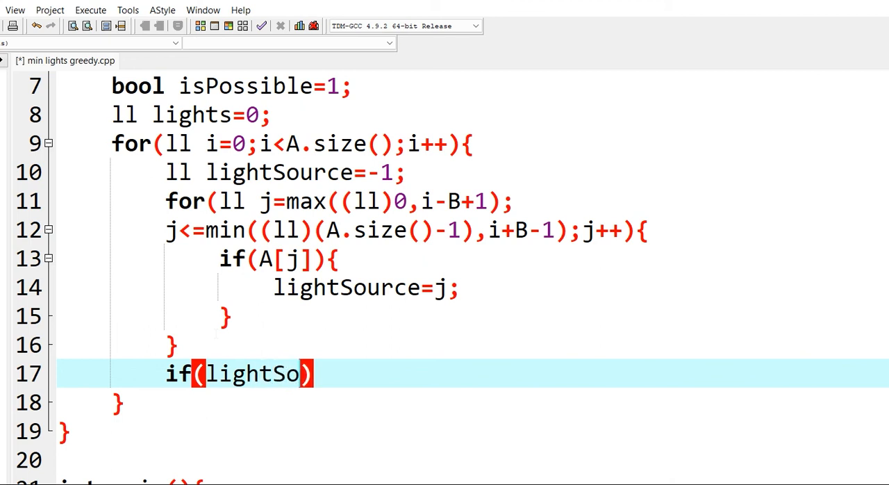
pyautogui.write('urce=')
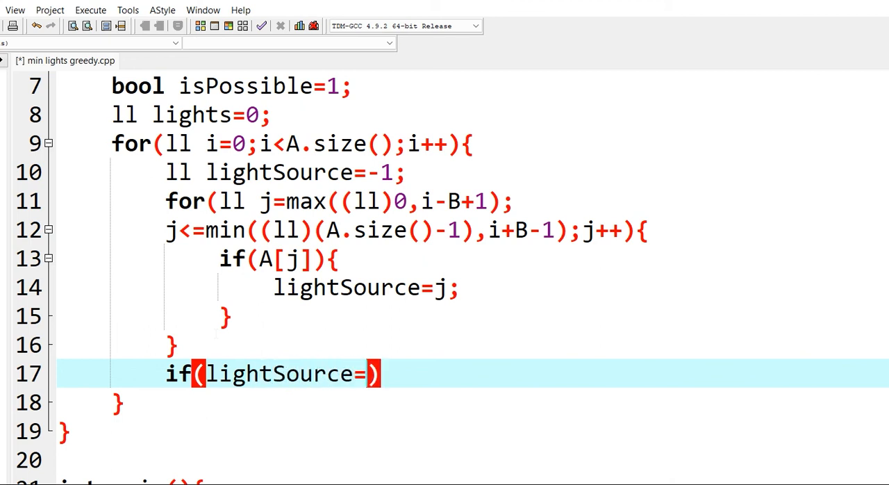
pyautogui.write('=-1')
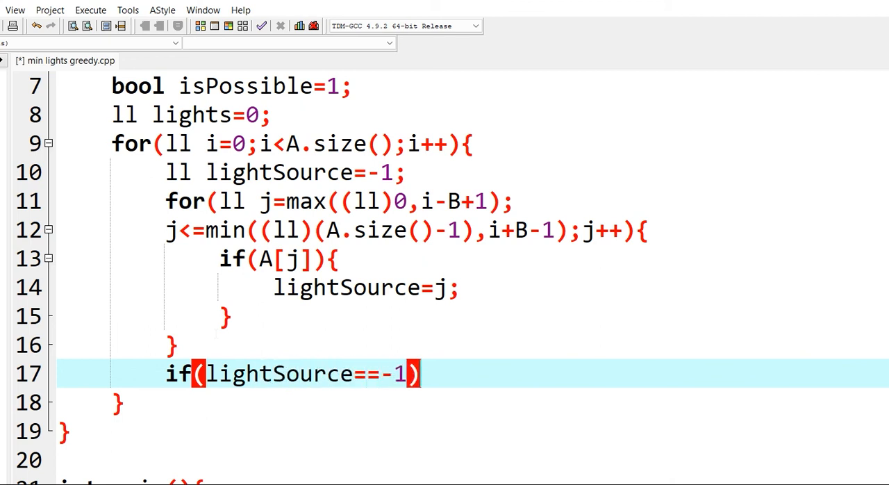
pyautogui.write('{}')
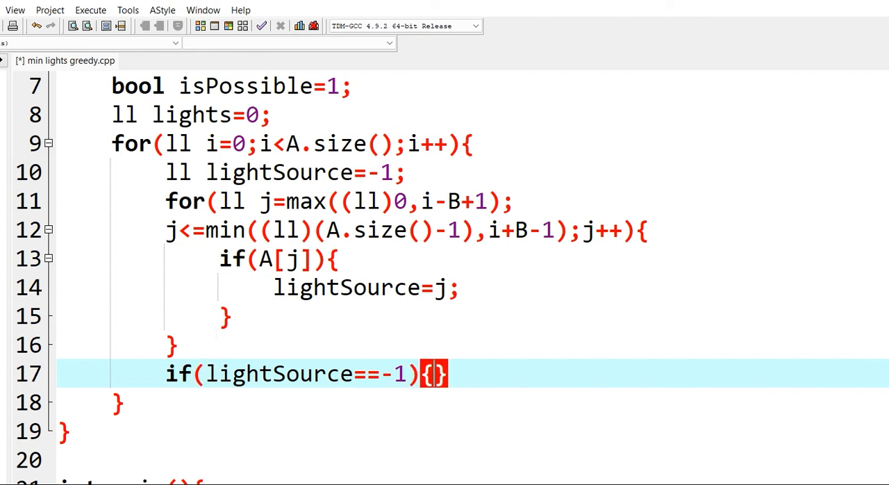
pyautogui.press('enter')
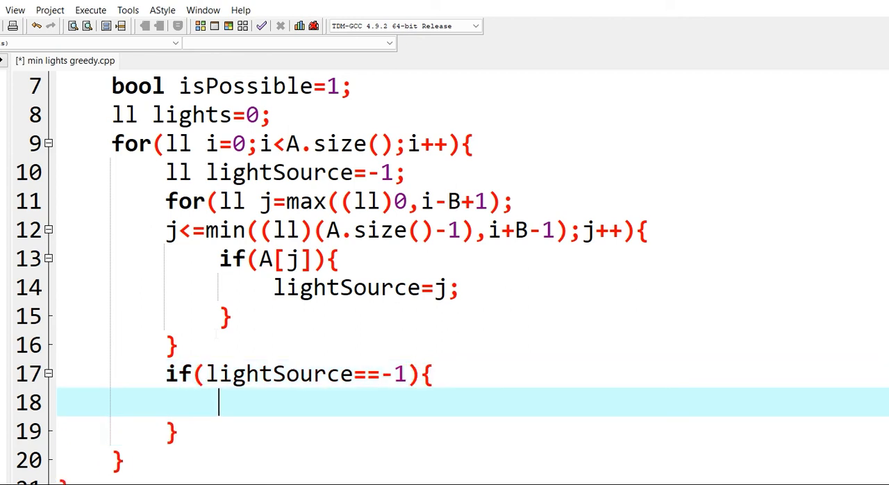
pyautogui.write('isPo')
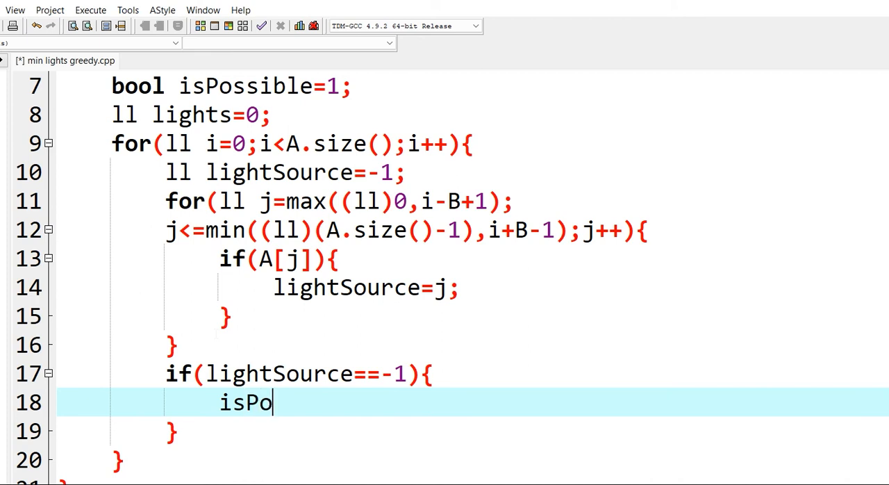
pyautogui.write('ssibl')
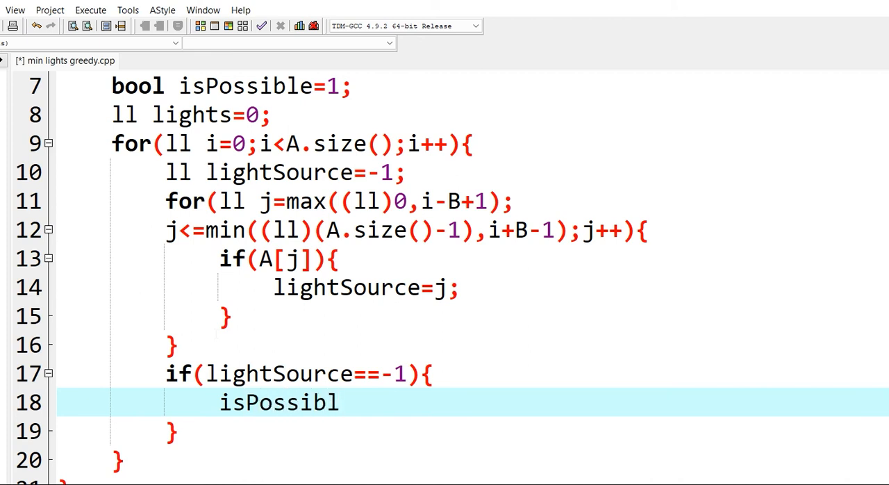
pyautogui.write('e=0')
pyautogui.write('break')
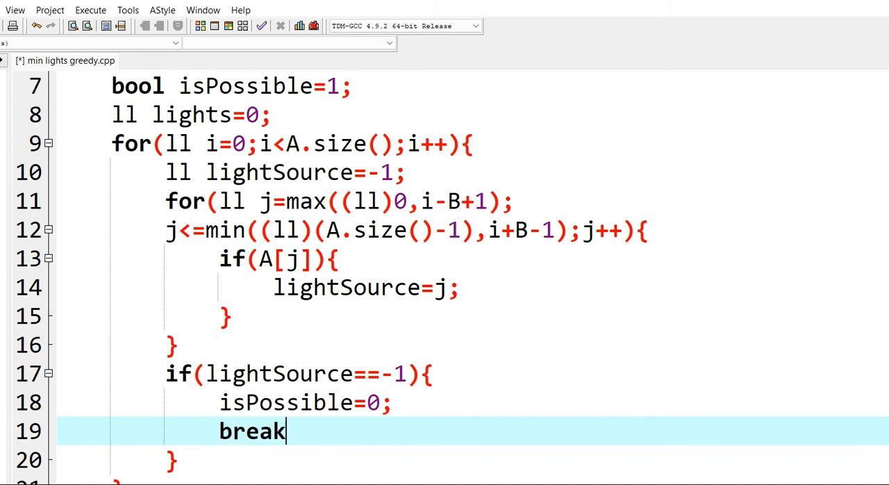
pyautogui.write(';')
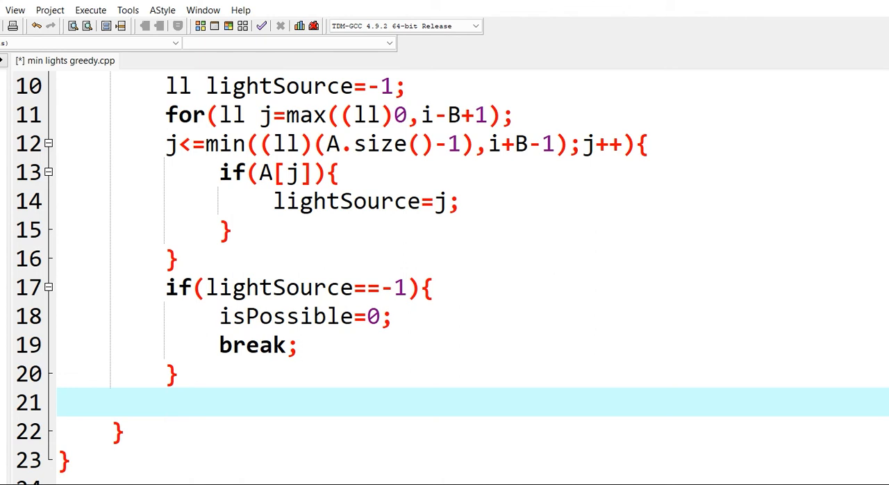
# Add lights++; and i=lightSource+B; at the end of the outer loop body
pyautogui.scroll(3)
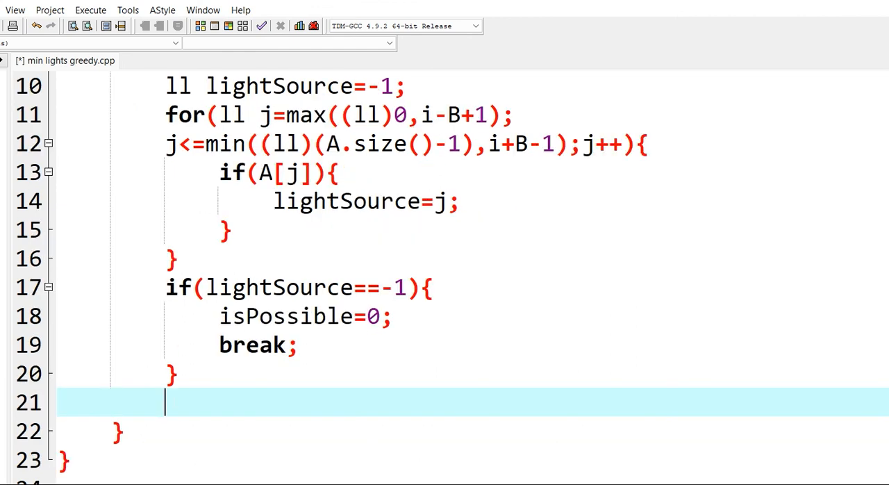
pyautogui.write('lights')
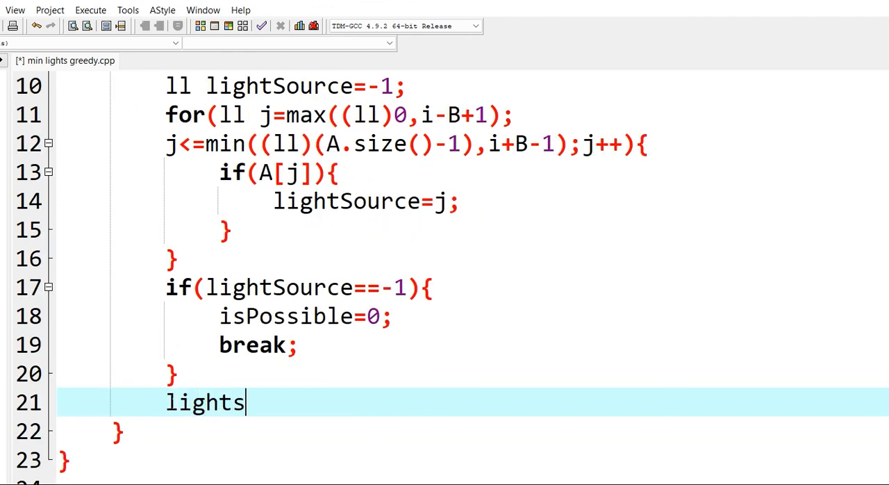
pyautogui.write('++;')
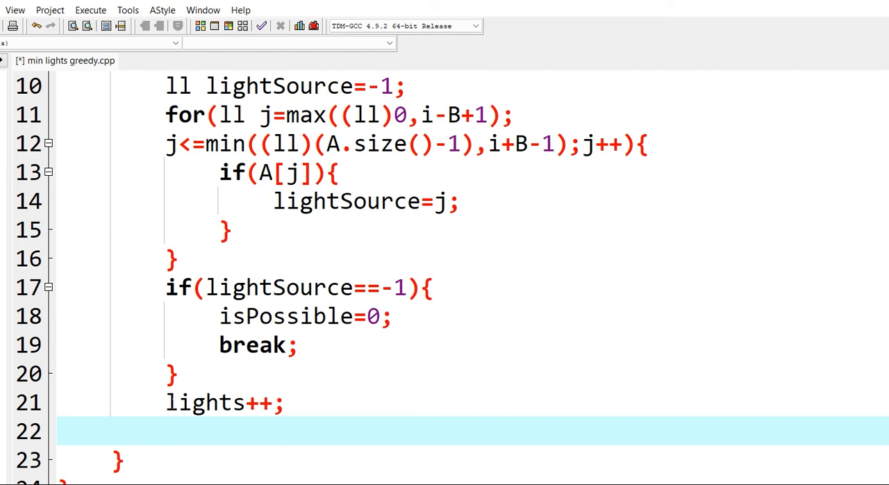
pyautogui.write('i=')
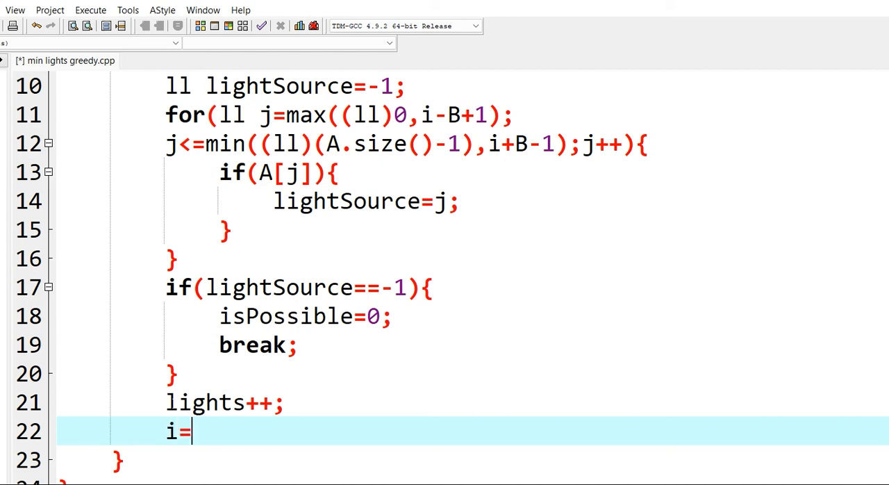
pyautogui.write('lightS')
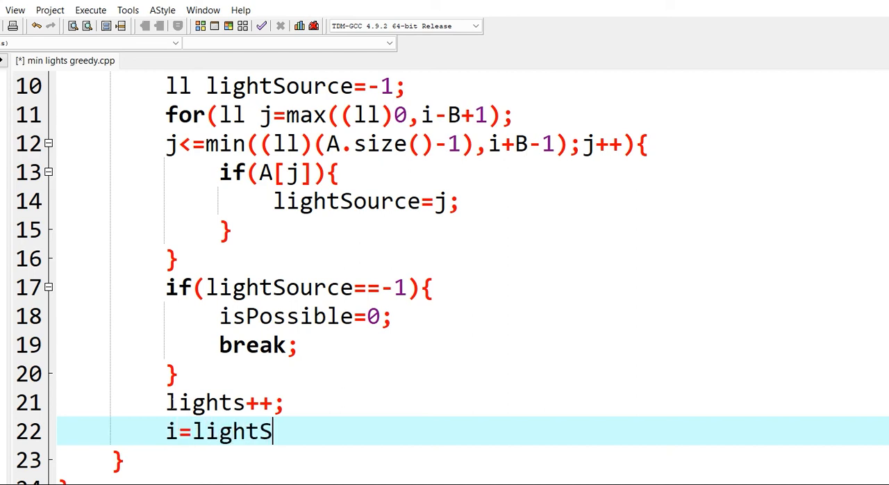
pyautogui.write('ource+')
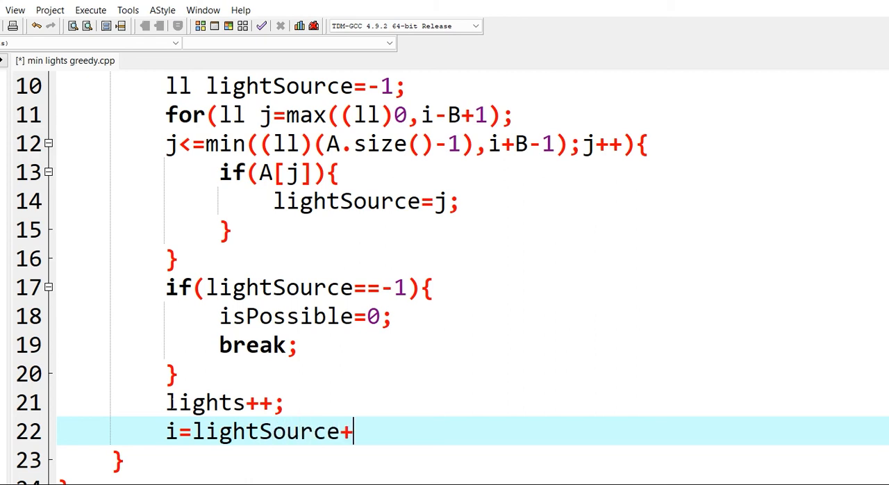
pyautogui.write('B;')
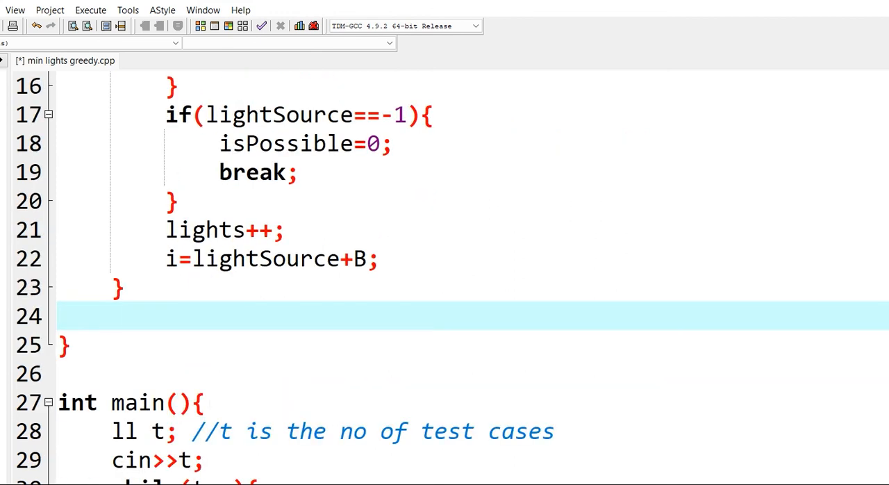
# End solution() with if(isPossible) return lights; else return -1;
pyautogui.write('if(is')
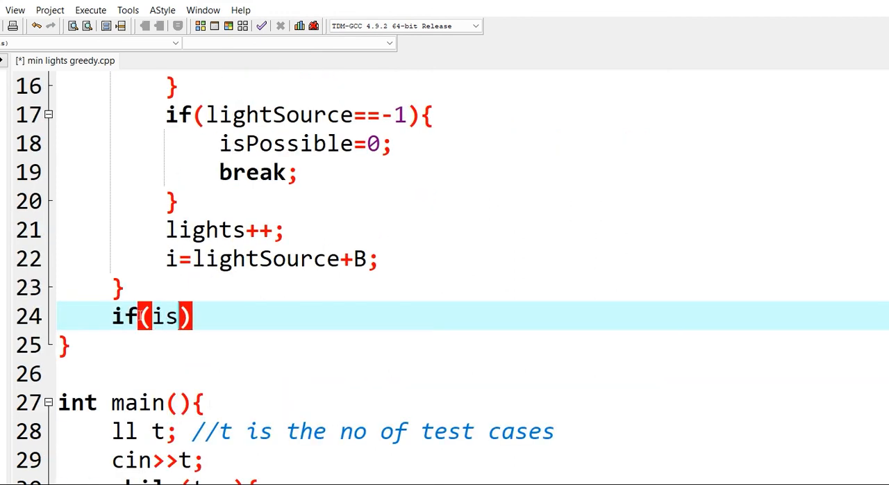
pyautogui.write('Possi')
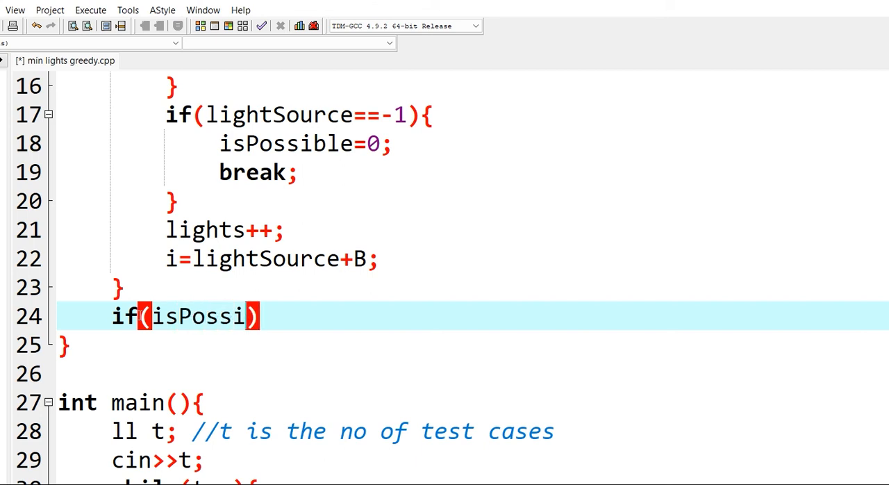
pyautogui.write('ble')
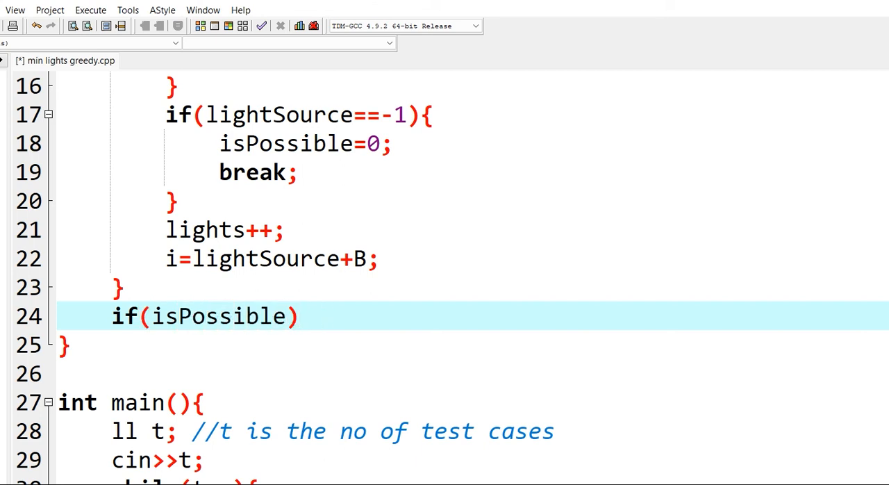
pyautogui.write('retu')
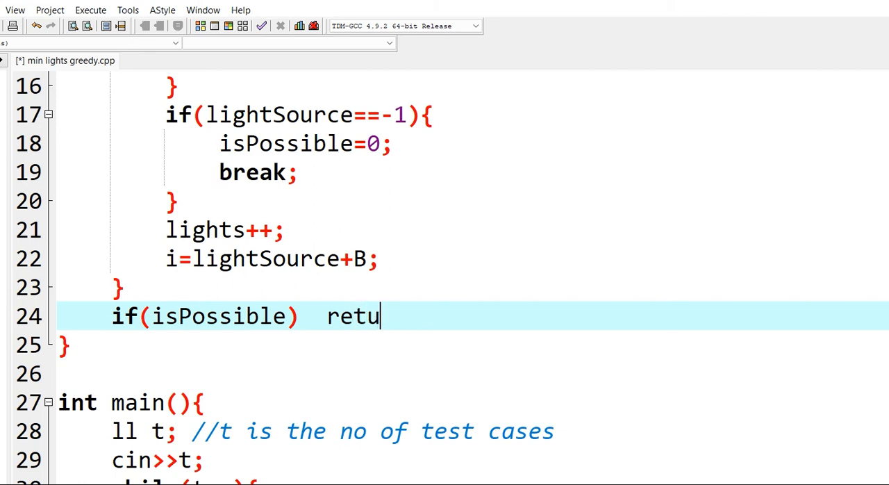
pyautogui.write('rn li')
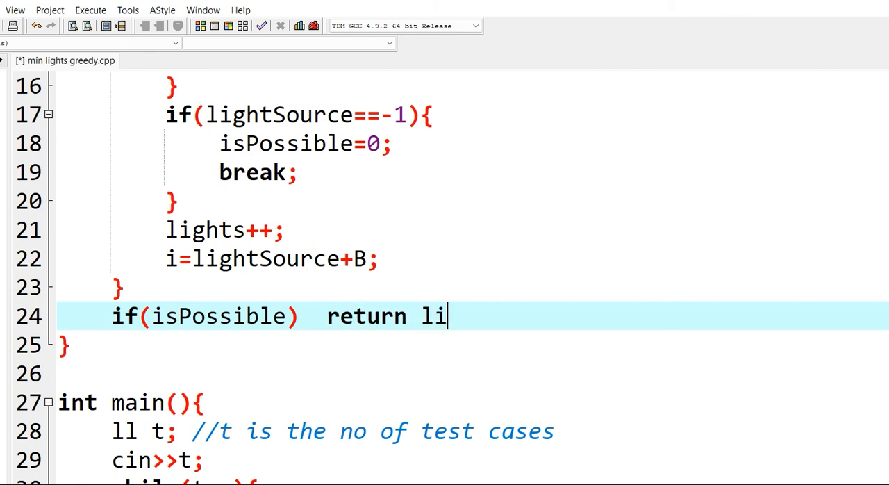
pyautogui.write('ghts;')
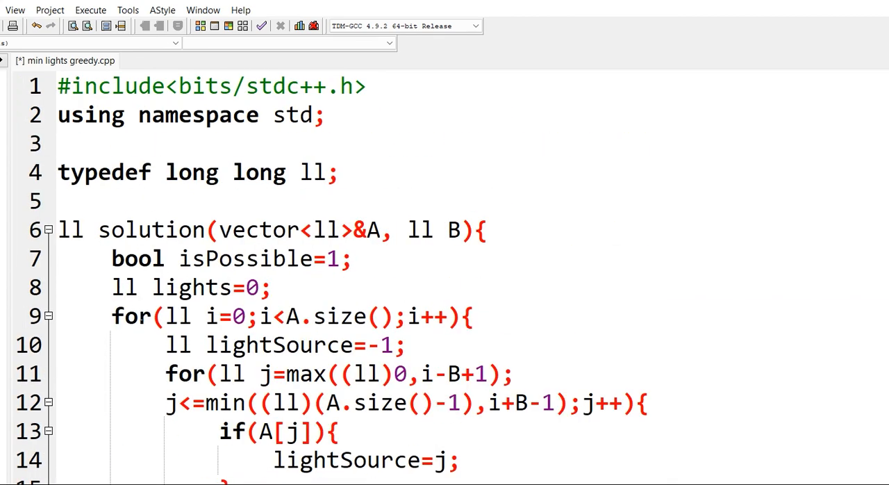
pyautogui.scroll(-3)
pyautogui.write('else retu')
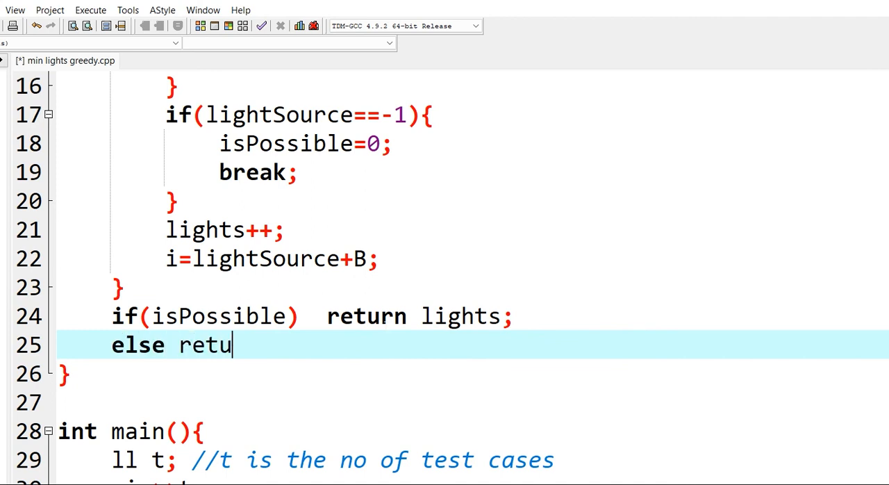
pyautogui.write('rn -1;')
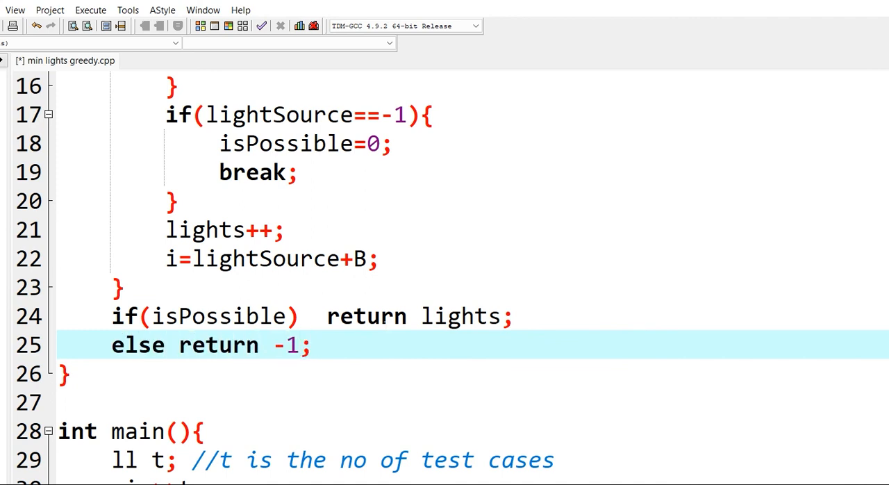